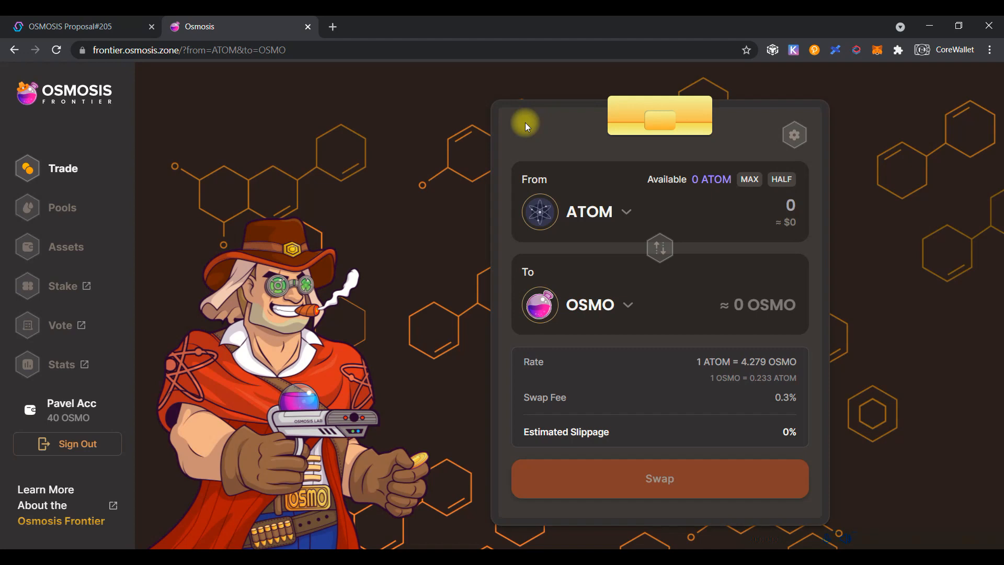
mouse_move(406, 212)
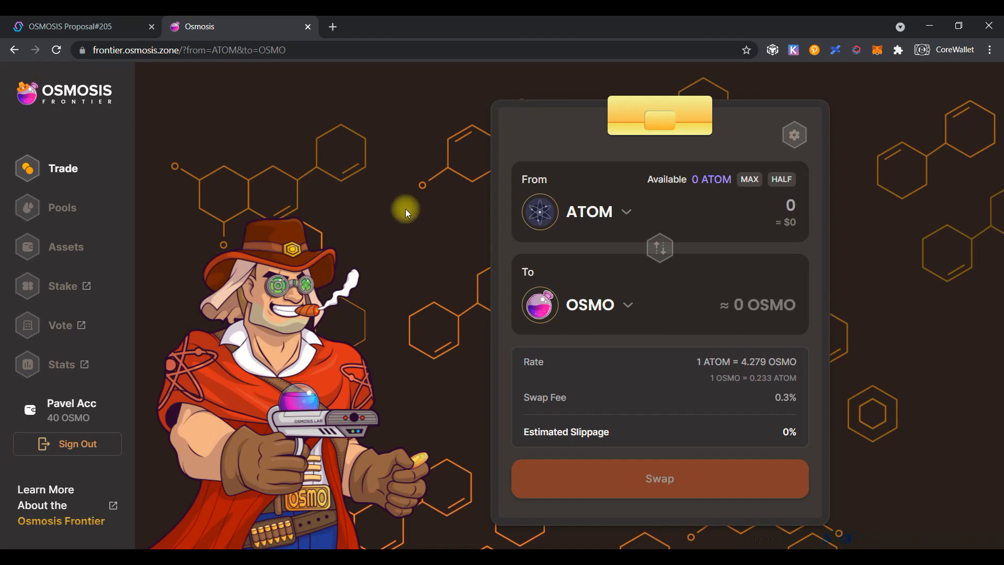
mouse_move(339, 355)
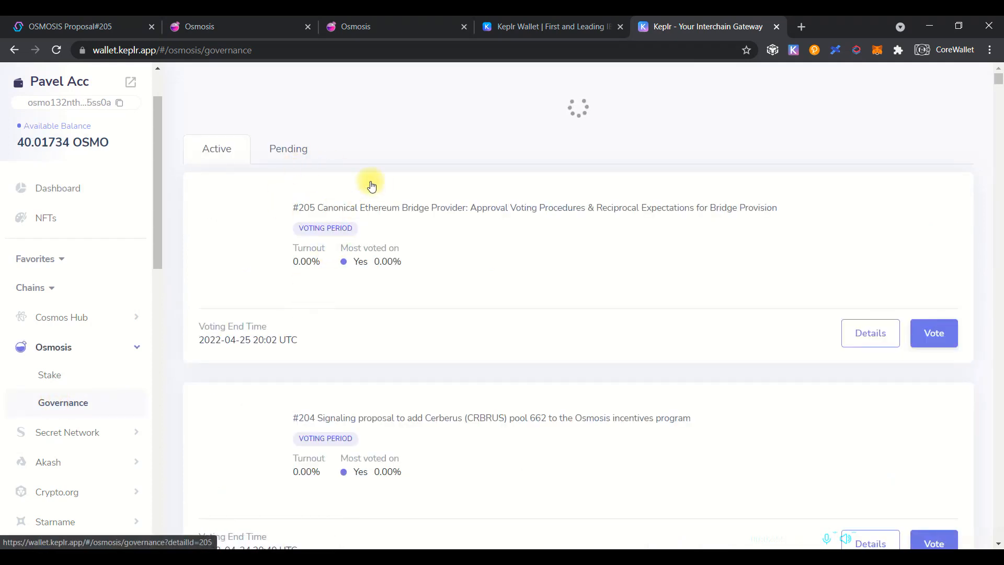
mouse_move(301, 222)
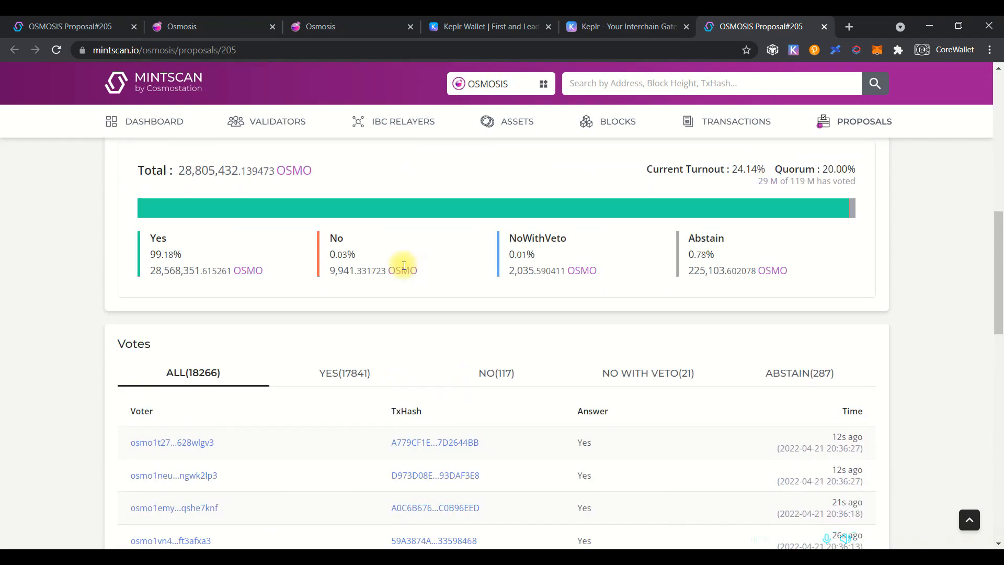
Step: Return to proposal #205 in Keplr Dashboard and scroll through its description
click(625, 26)
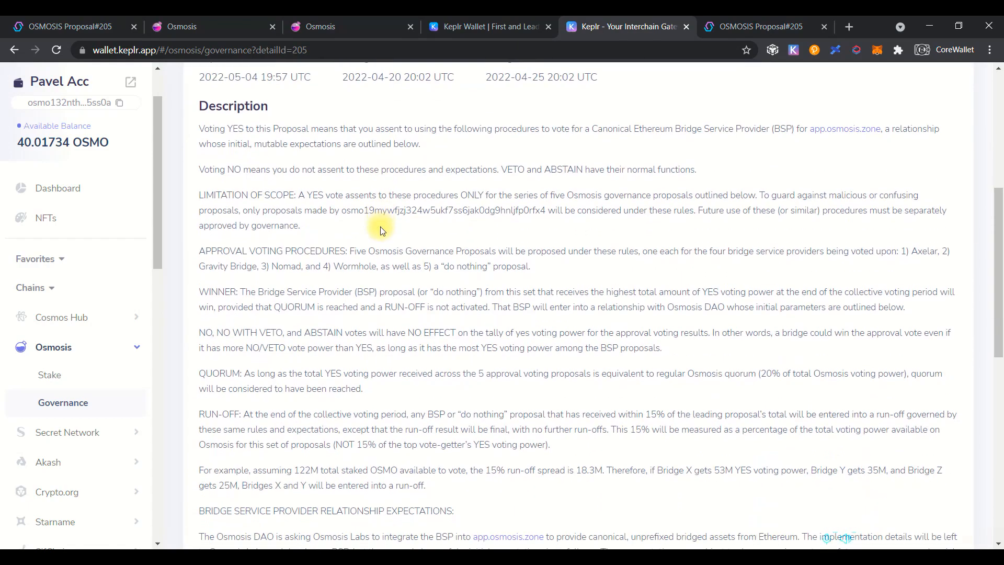
scroll(down, 3)
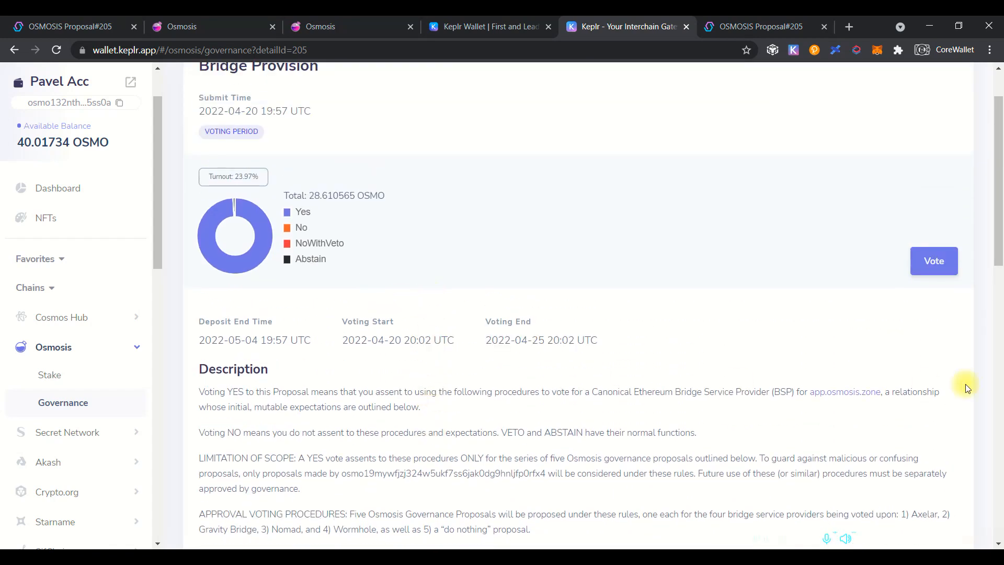
Step: Vote Yes on proposal #205 and approve the vote transaction in Keplr
click(933, 260)
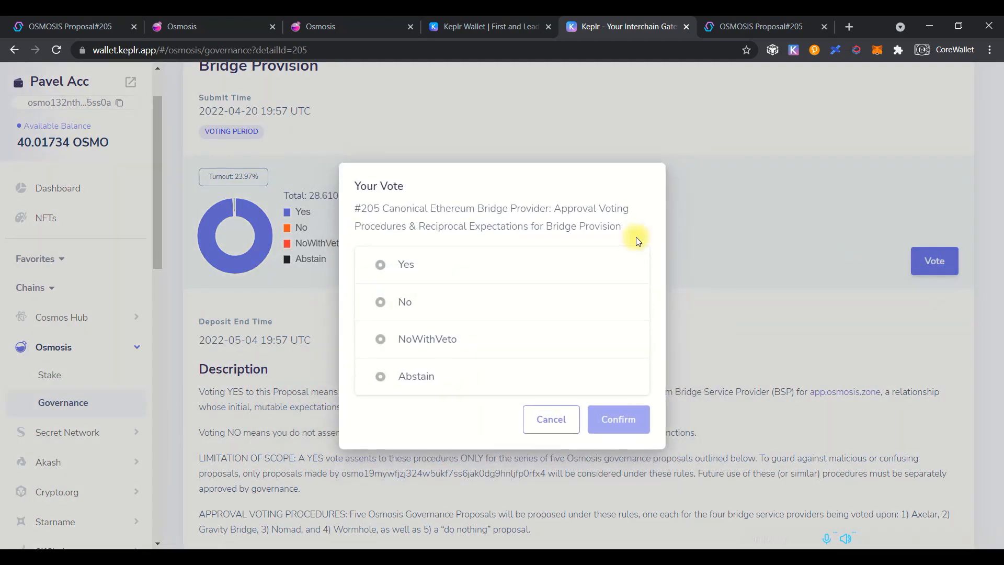
click(380, 263)
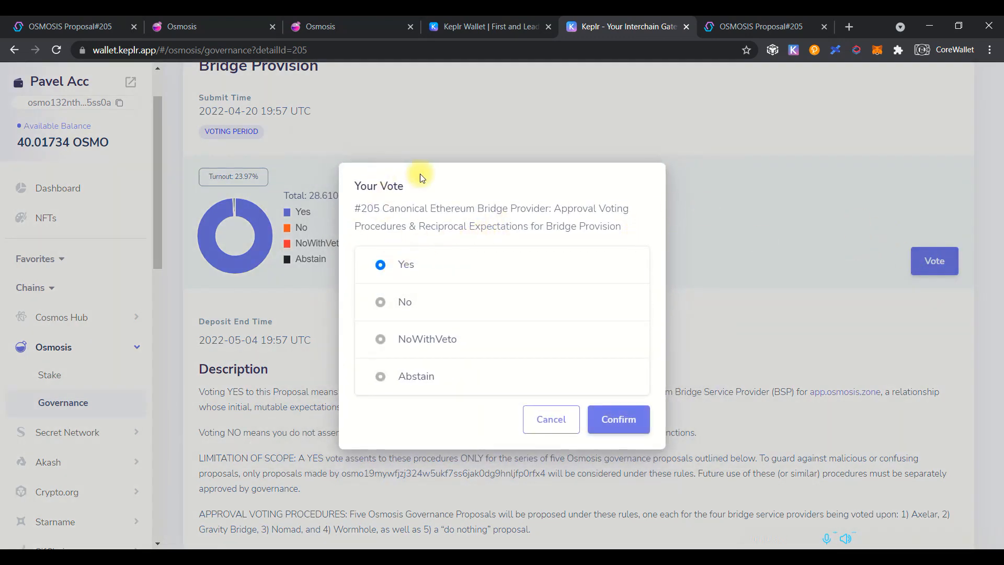
click(617, 419)
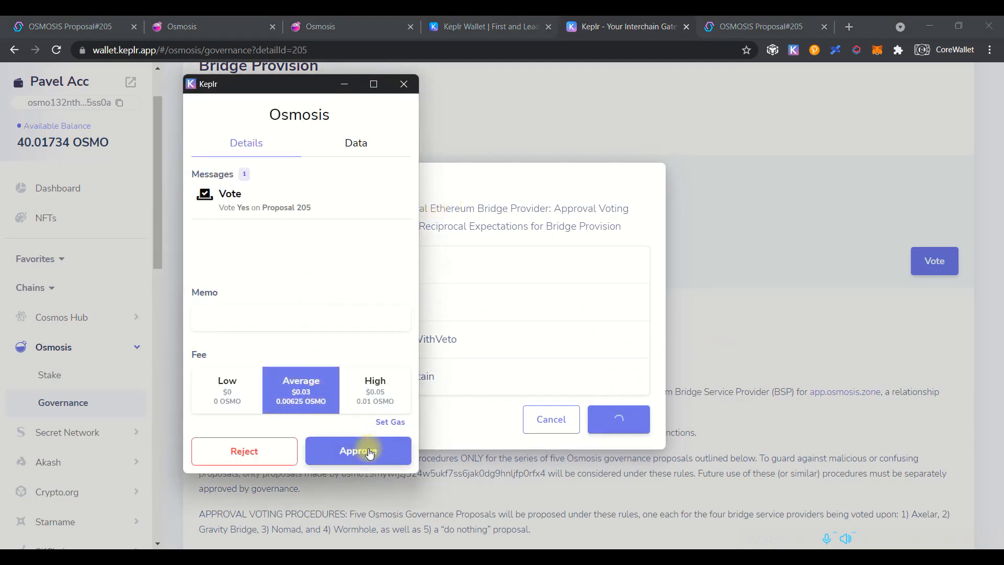
click(358, 451)
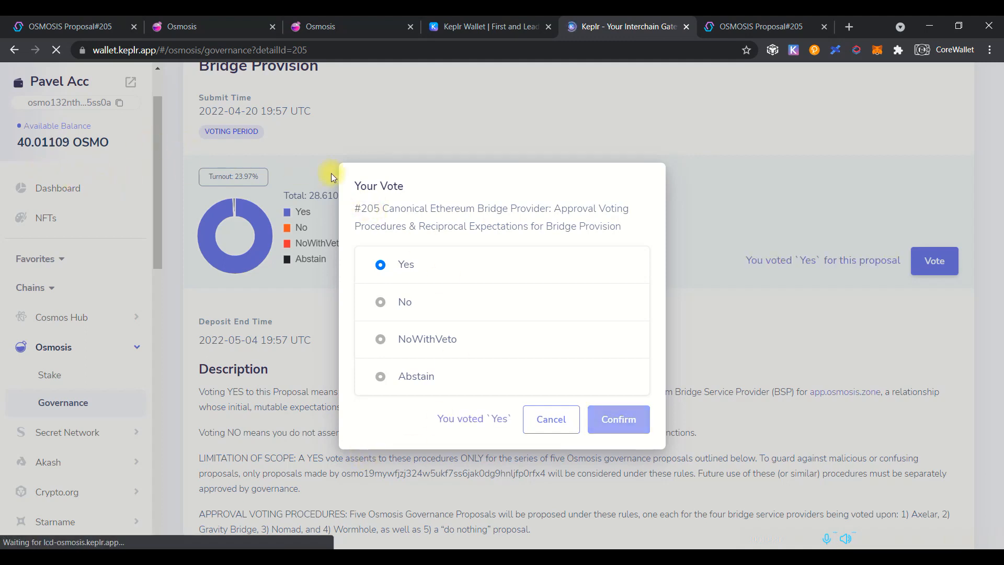
Step: Switch to the Osmosis tab to view the My Osmosis Assets balances
click(550, 419)
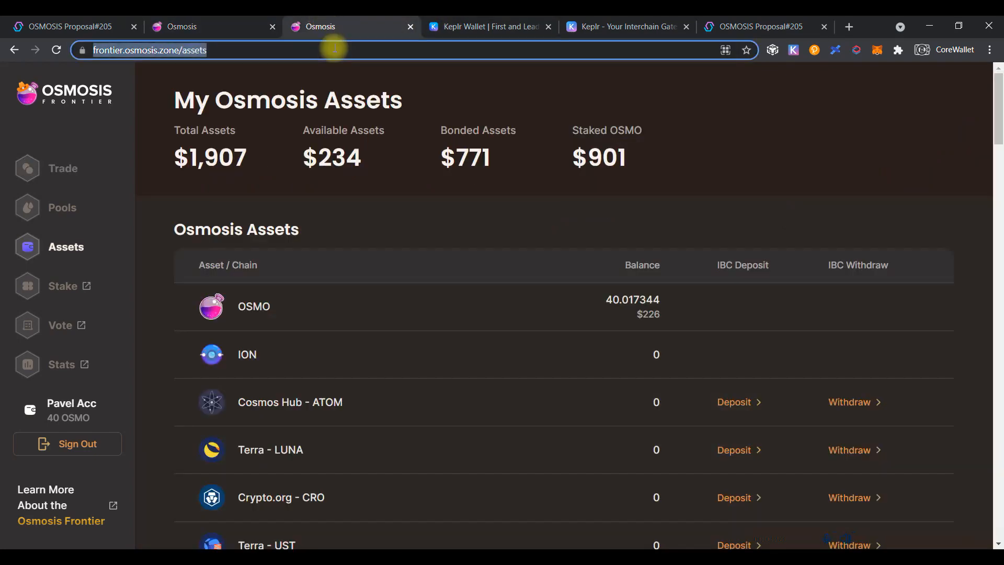
text(osmosis/governance?detailId=205)
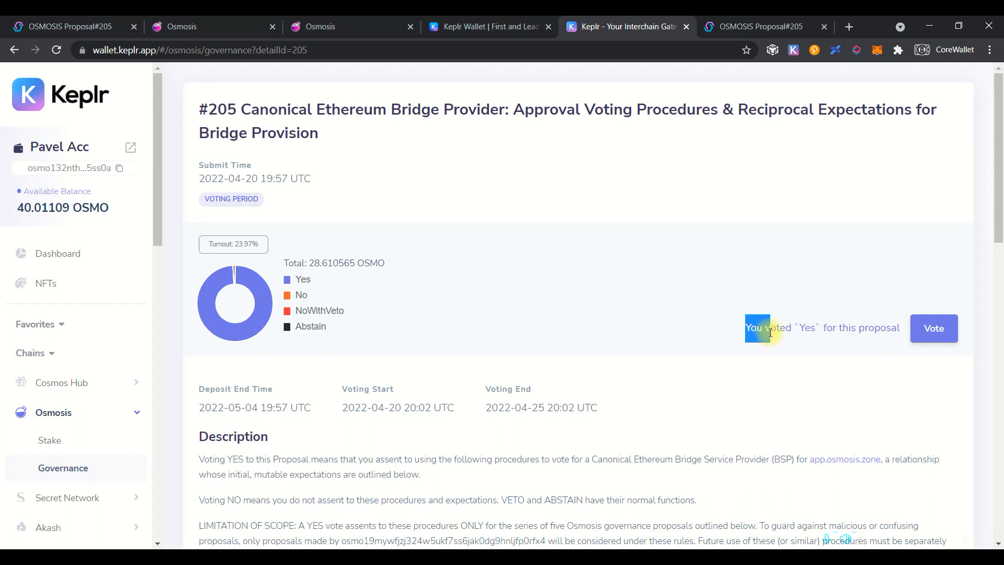
mouse_move(680, 27)
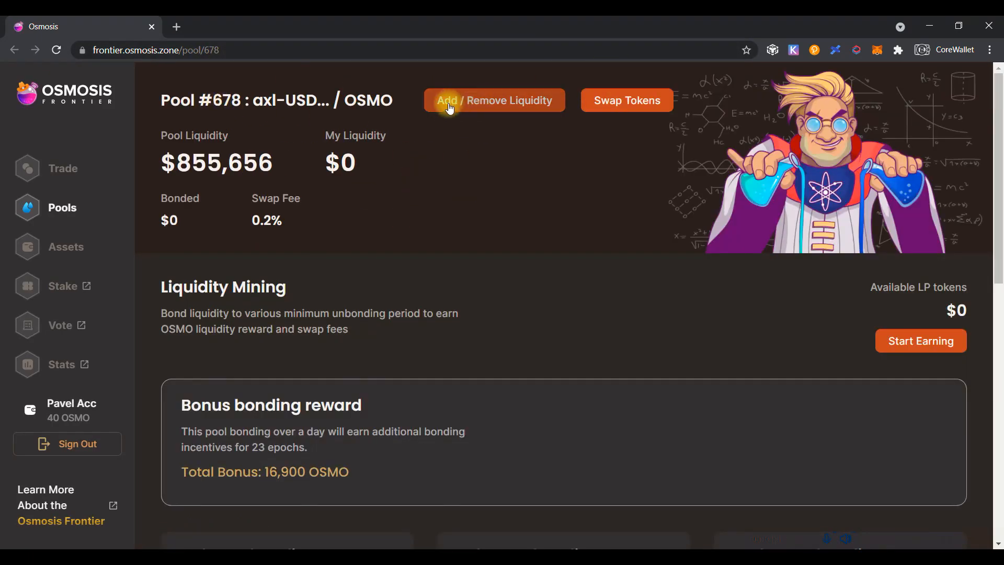
Step: Check the asset balances and incentivized pools list, then reopen pool #678 (AXL-USDC/OSMO)
click(625, 100)
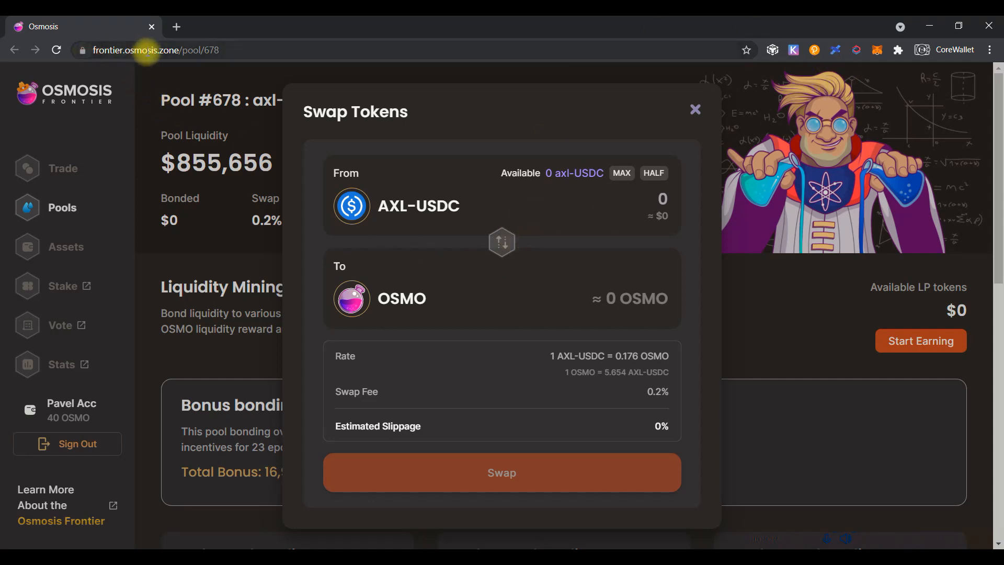
mouse_move(258, 138)
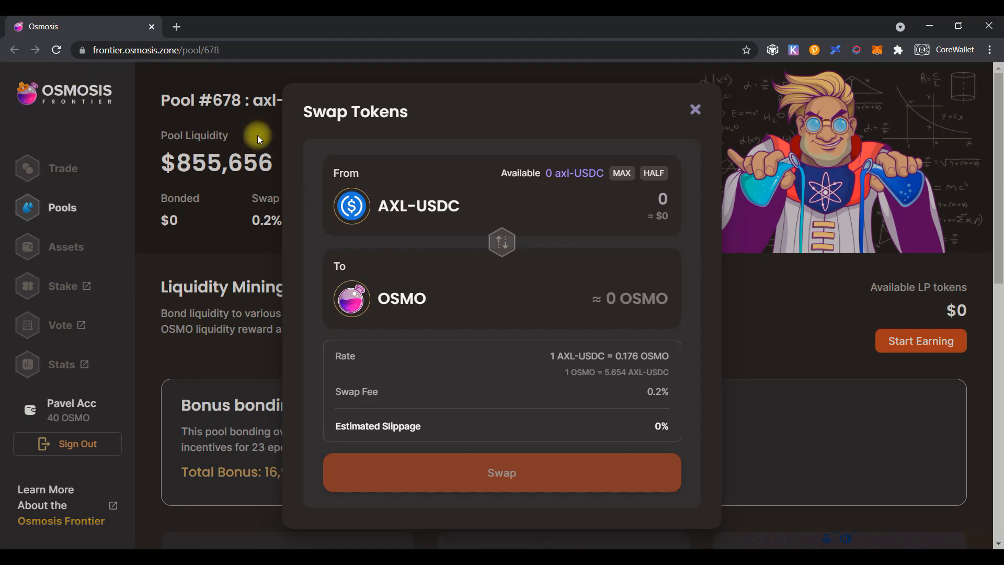
click(695, 109)
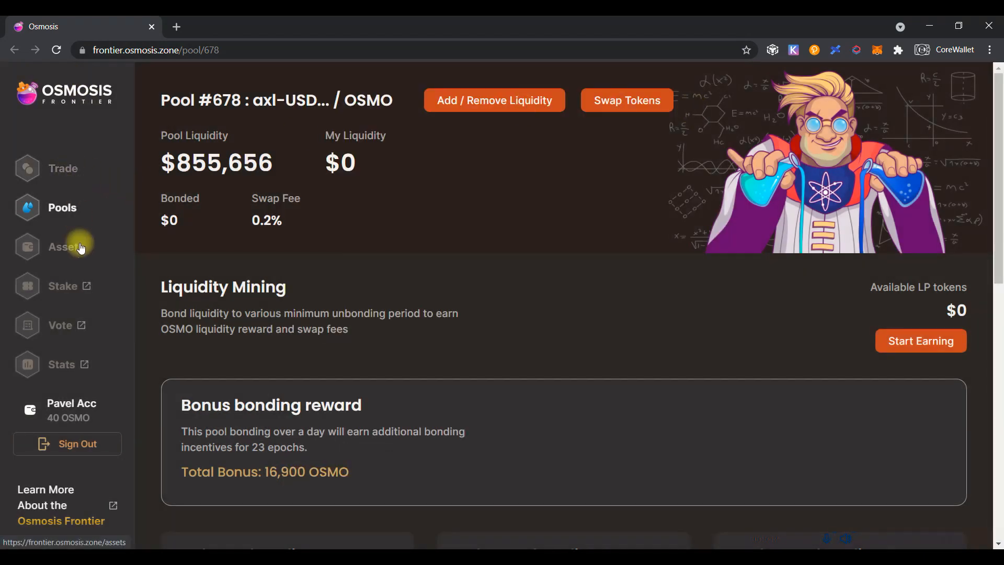
click(65, 247)
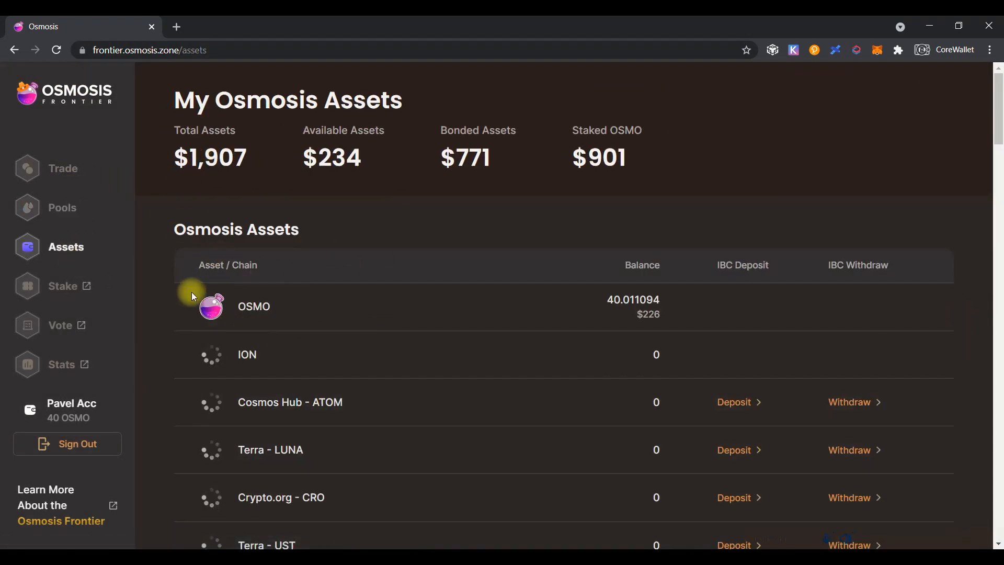
click(62, 207)
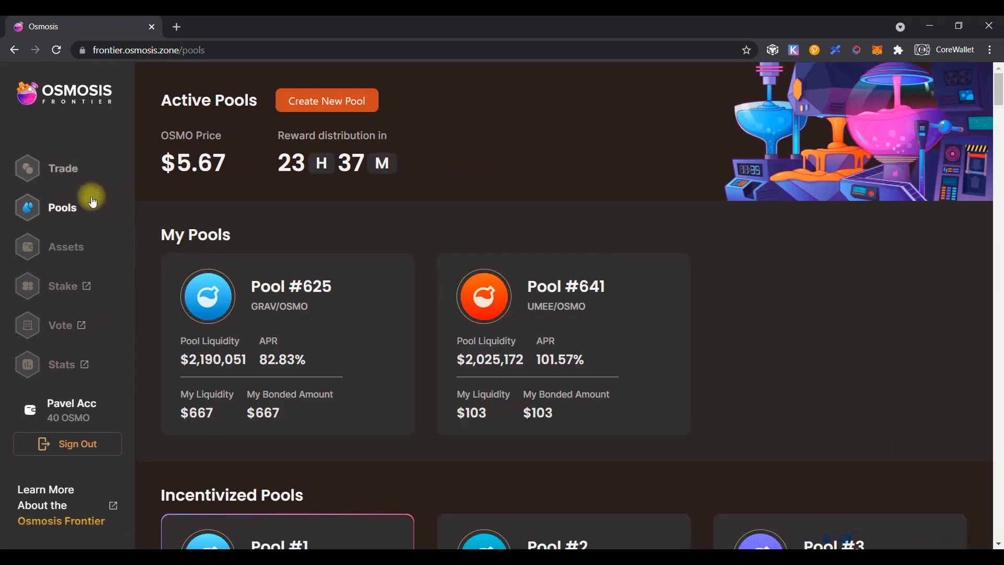
scroll(down, 3)
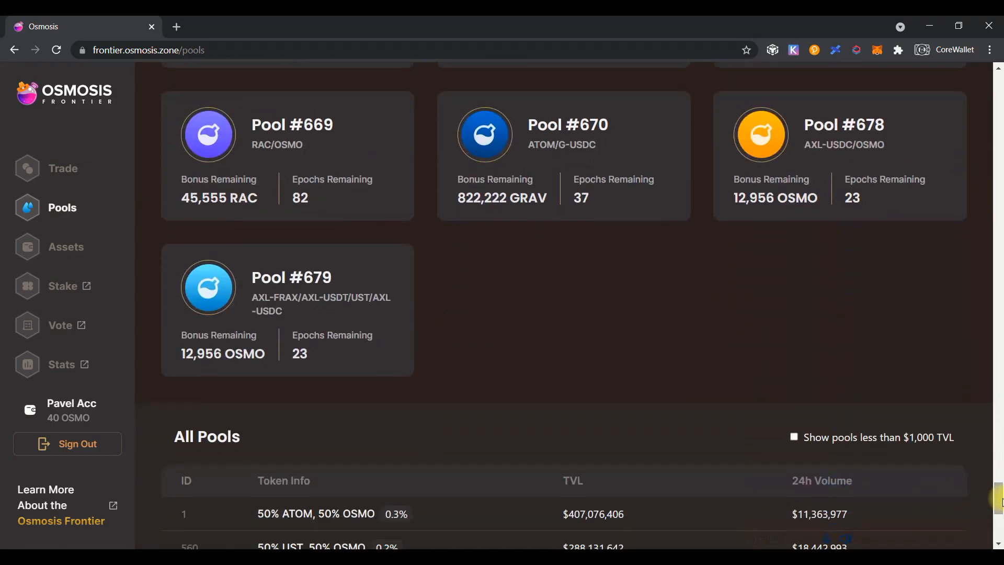
click(760, 135)
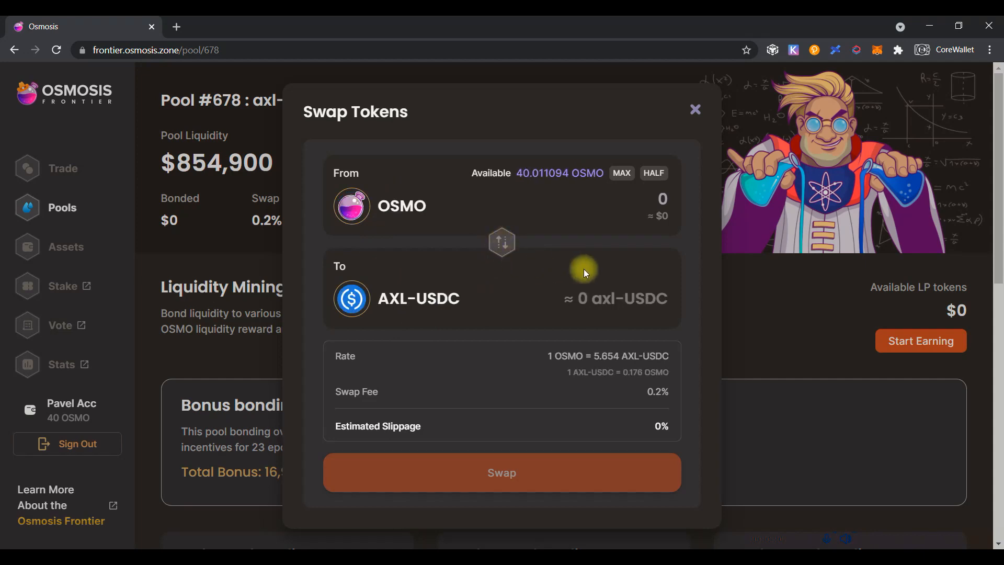
mouse_move(502, 242)
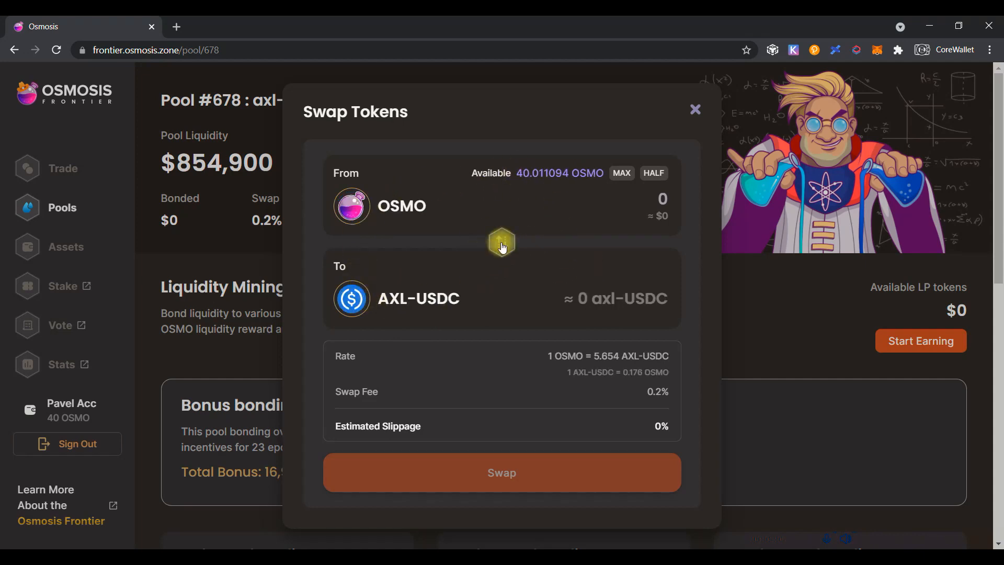
mouse_move(500, 219)
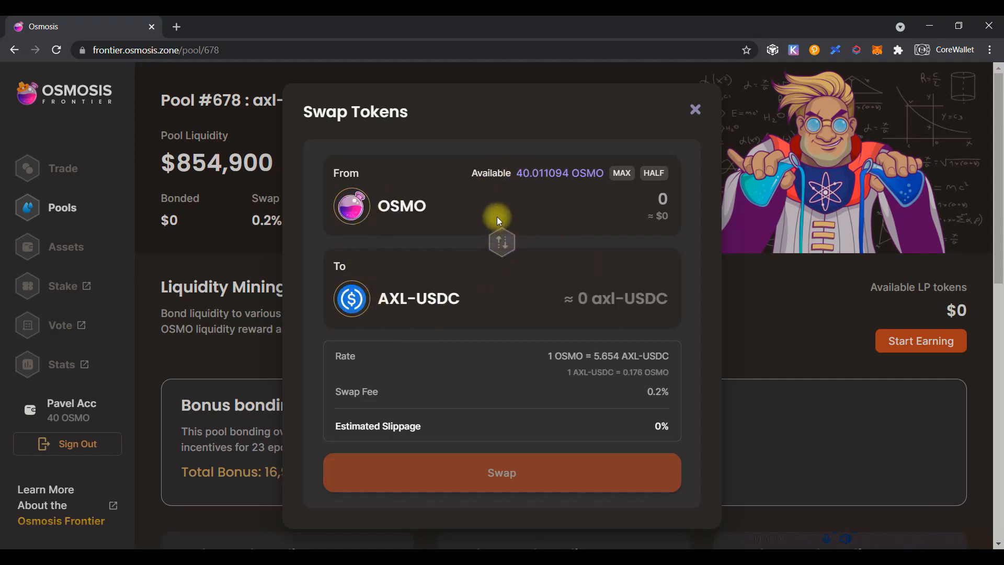
mouse_move(556, 186)
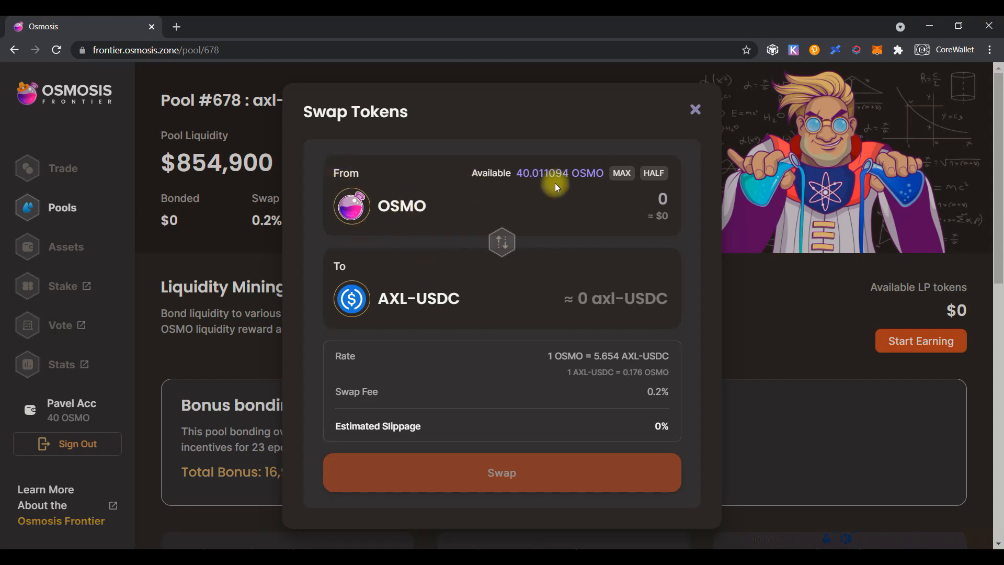
Step: Swap half the OSMO balance (about 20 OSMO) for about 112.8 AXL-USDC in pool #678
click(653, 173)
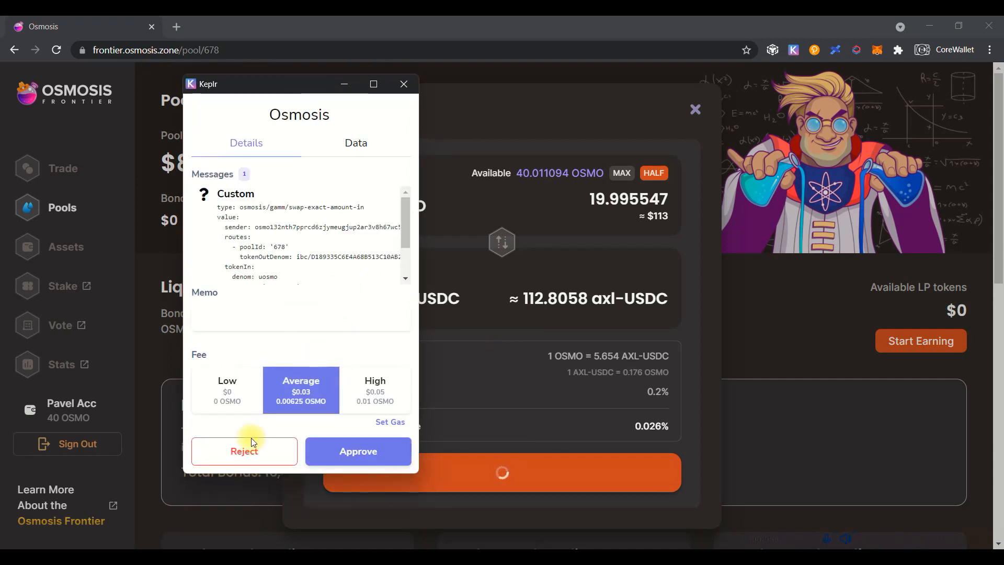
click(358, 451)
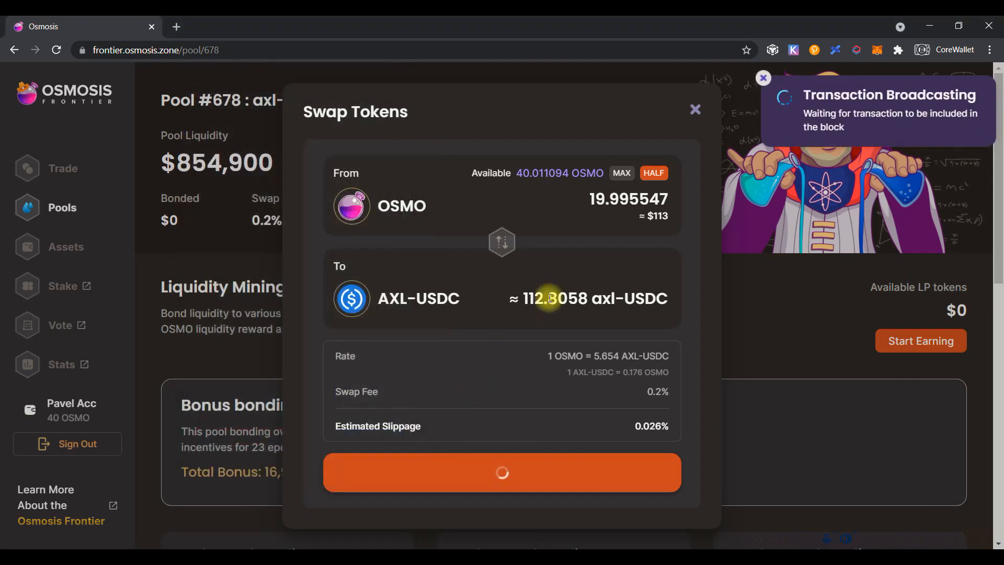
mouse_move(612, 214)
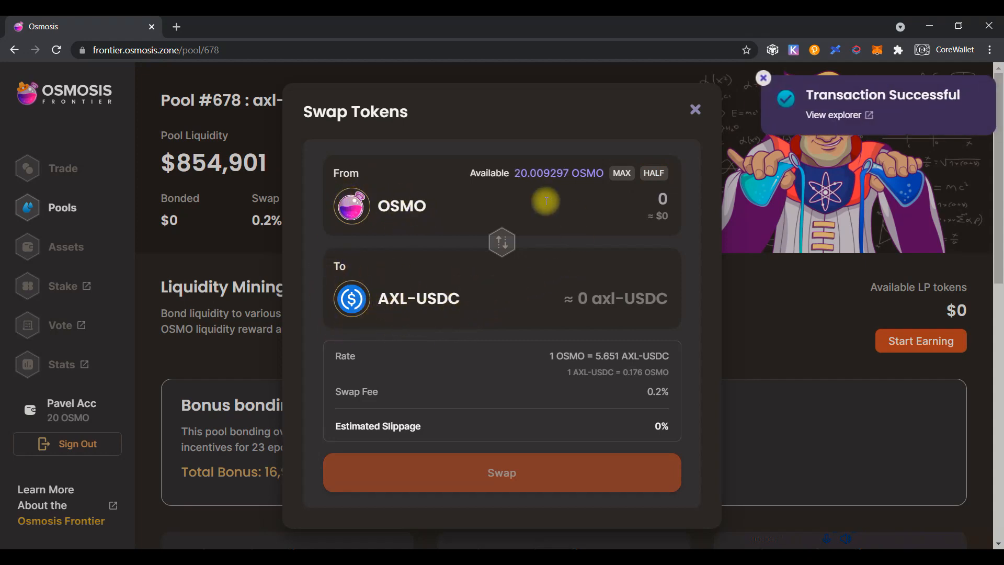
click(694, 109)
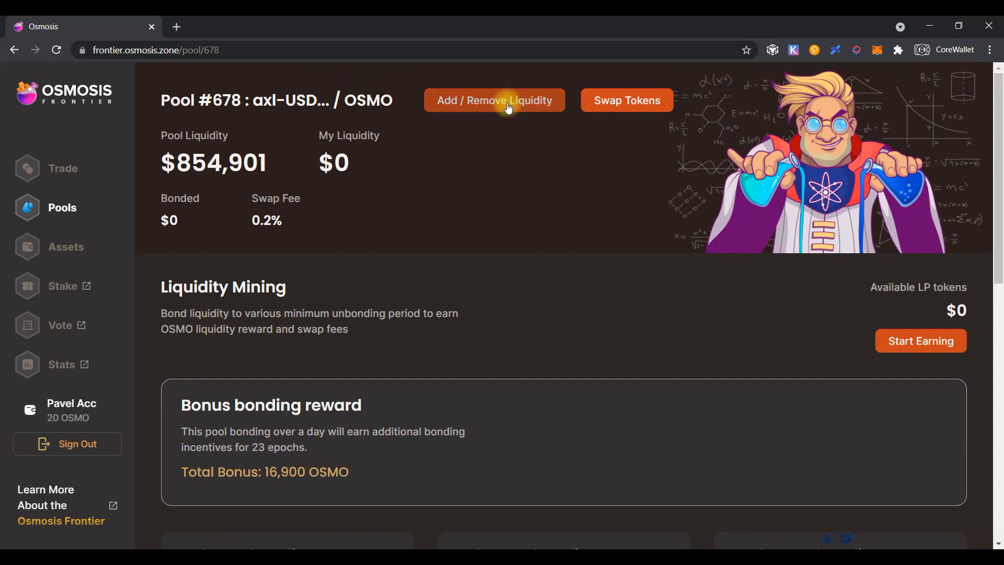
Step: Add 112.8058 AXL-USDC and 19.96083 OSMO as liquidity to pool #678, approving in Keplr
click(493, 100)
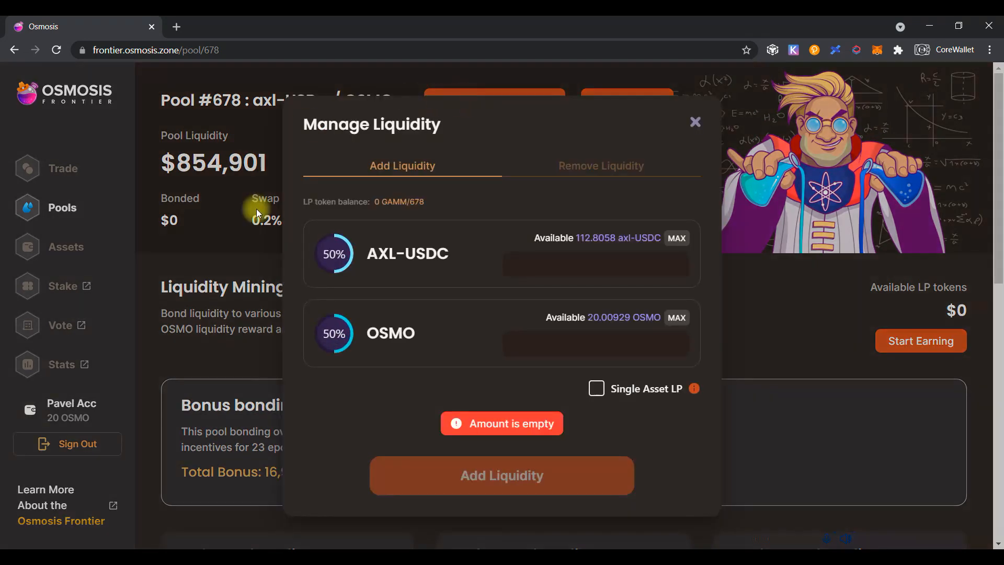
click(677, 238)
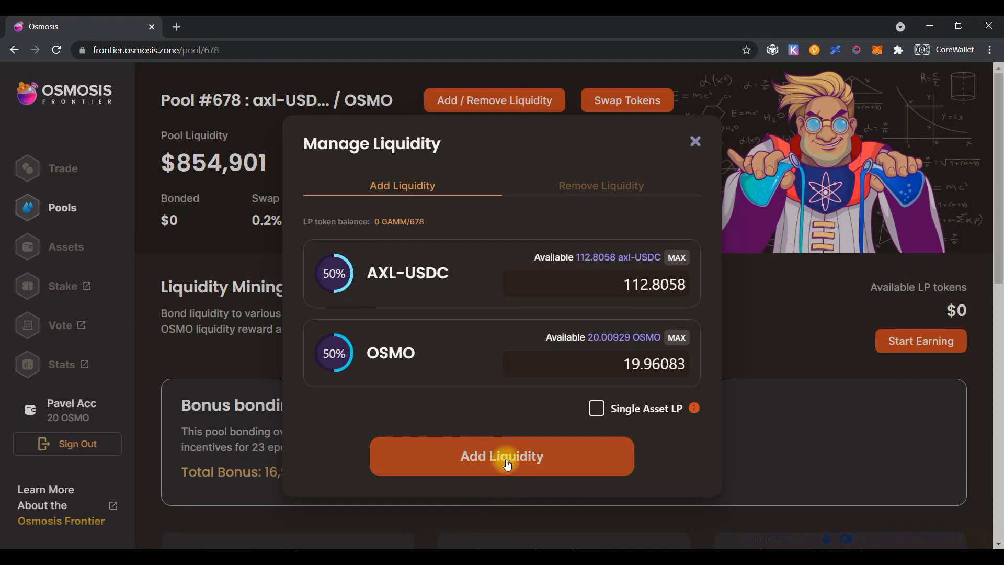
click(502, 457)
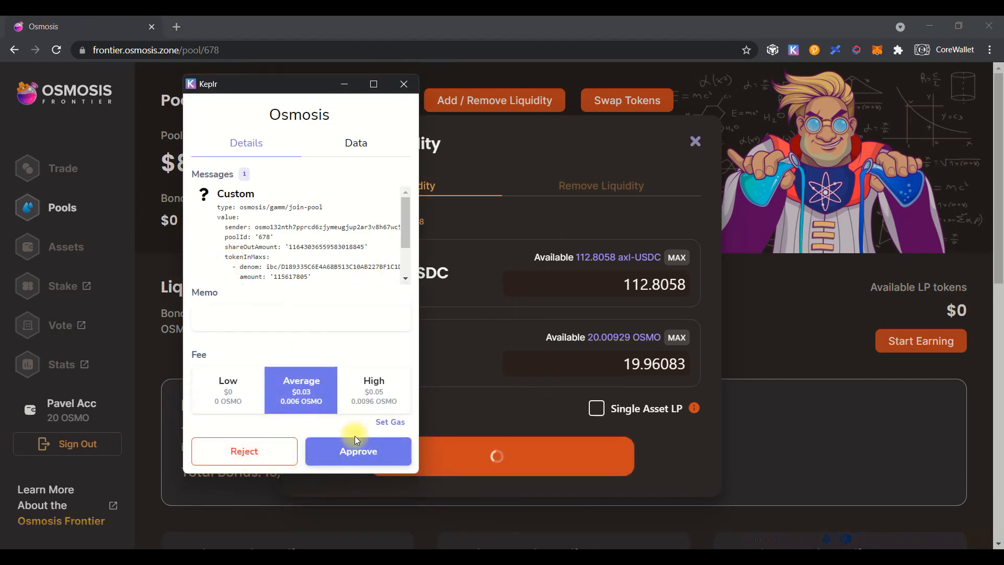
click(358, 451)
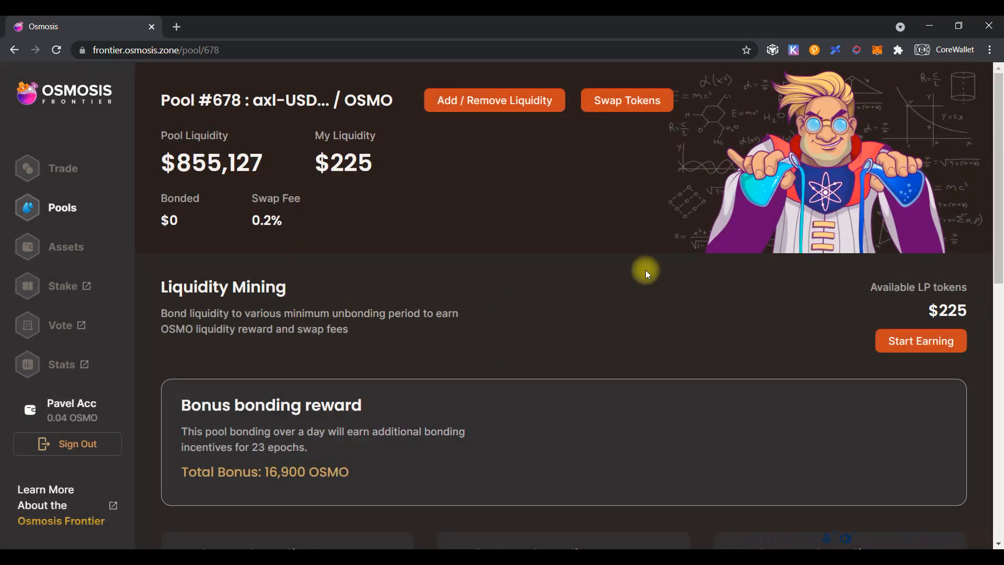
click(62, 168)
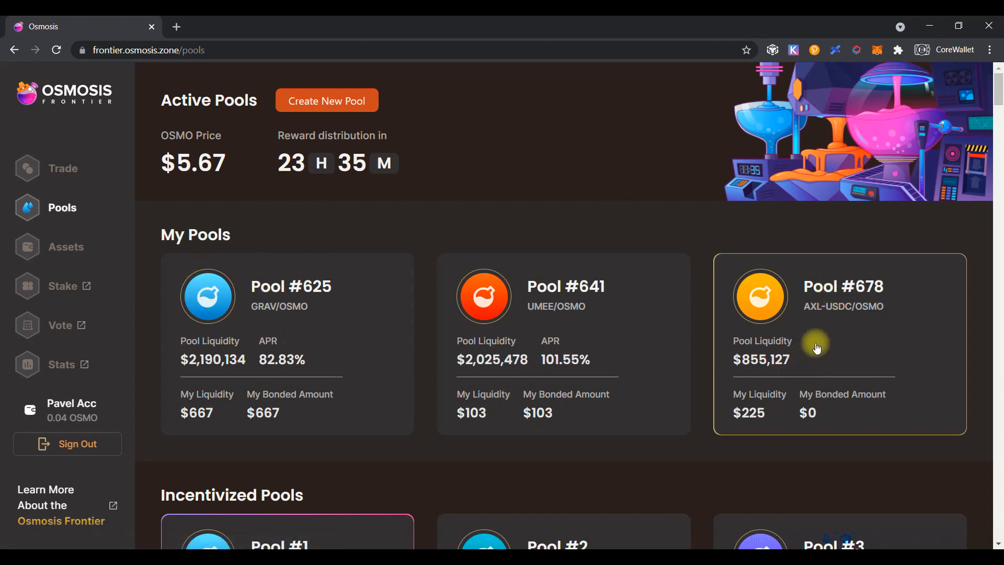
mouse_move(870, 323)
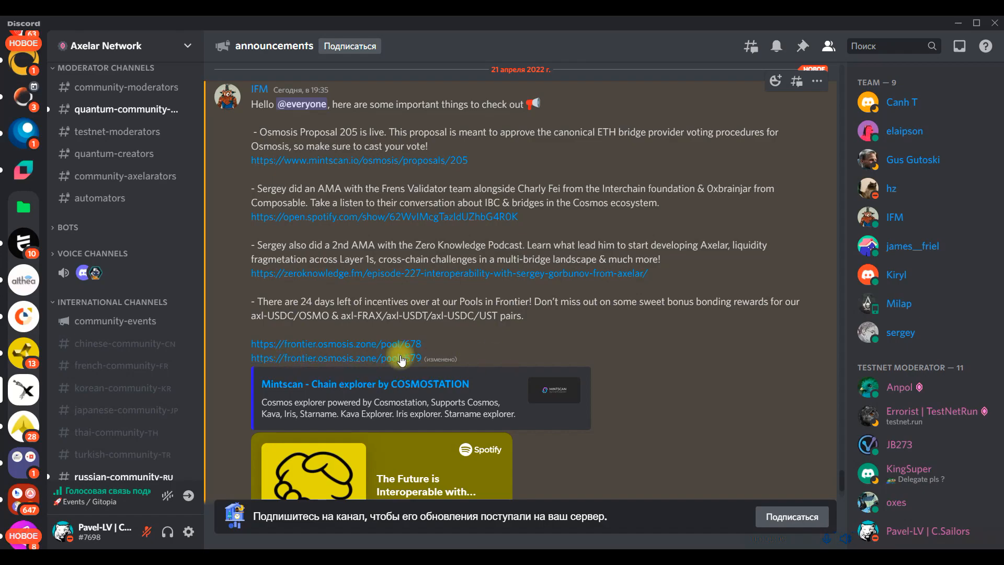
Step: Follow the Discord announcement link to open Osmosis pool #679
click(330, 358)
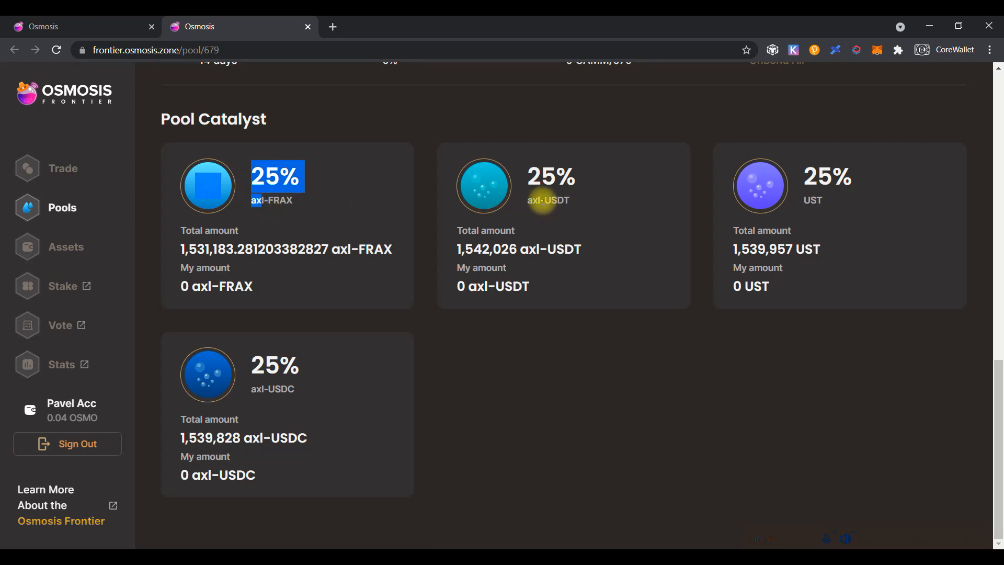
mouse_move(279, 352)
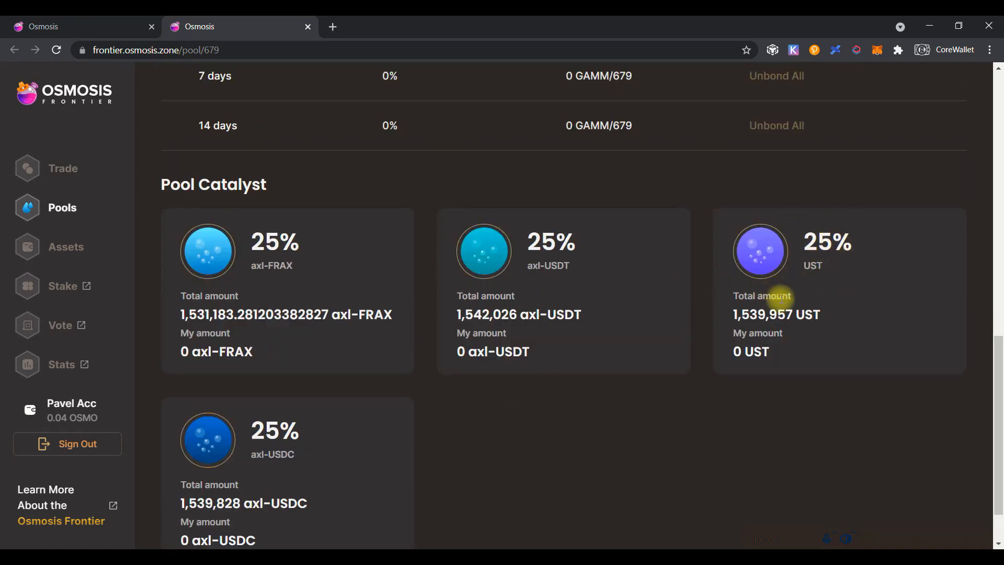
mouse_move(825, 266)
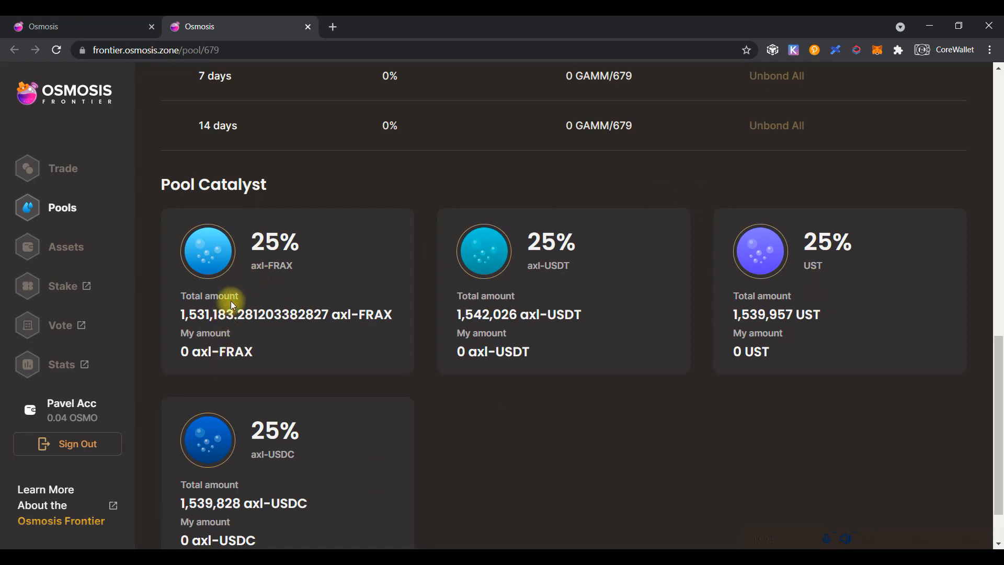
mouse_move(66, 247)
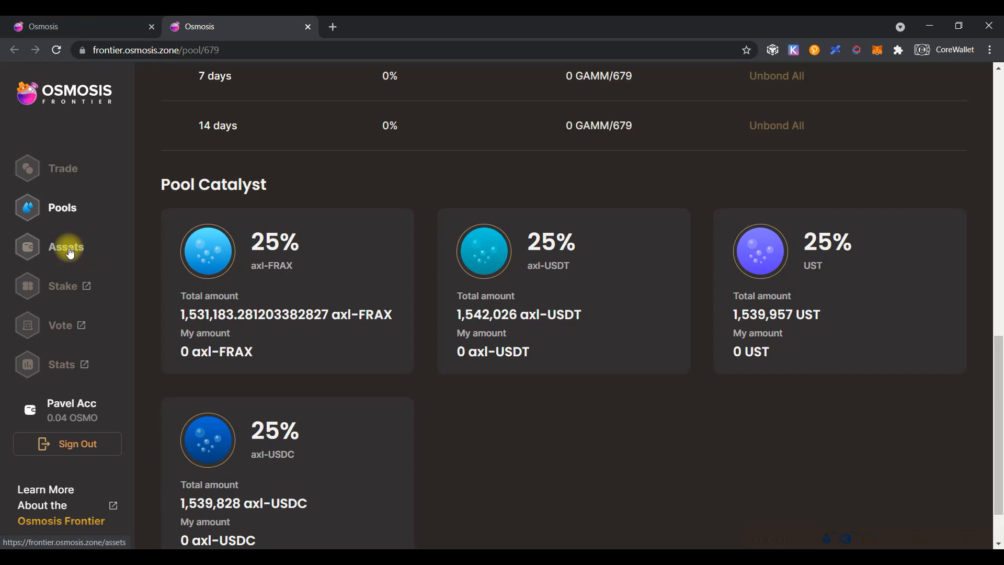
Step: Deposit the full 200.986708 UST balance from Terra into Osmosis and return to pool #679
click(65, 247)
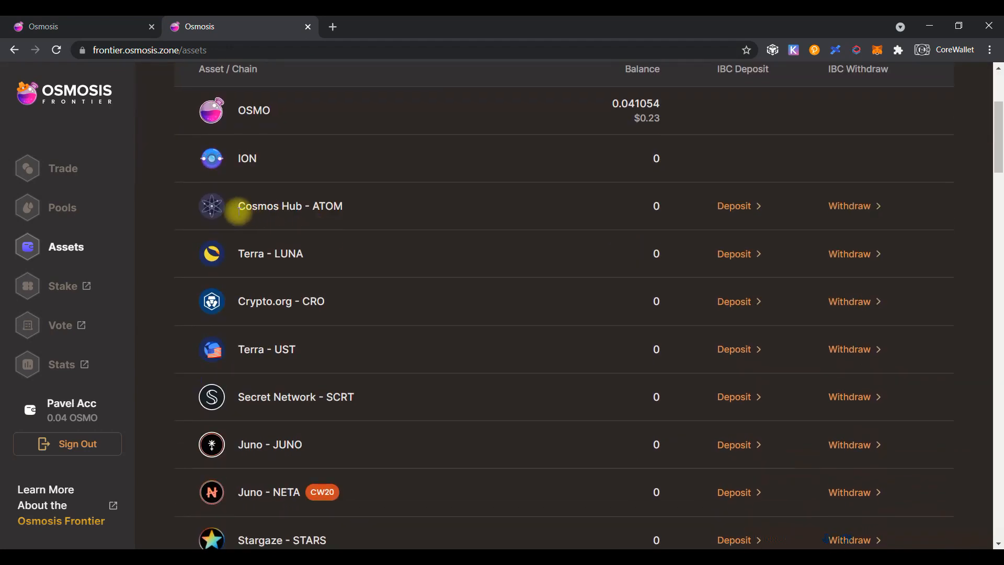
mouse_move(205, 353)
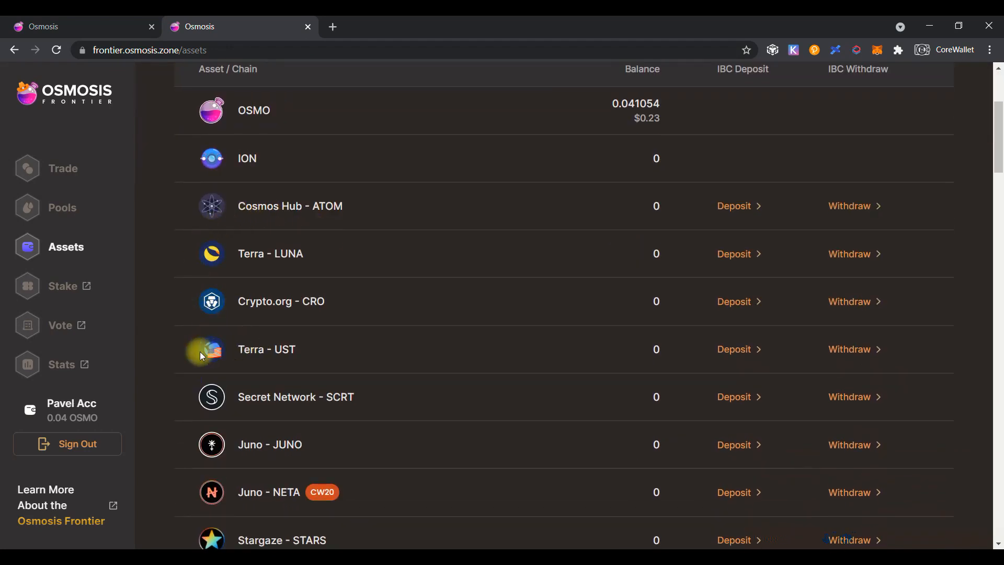
click(734, 350)
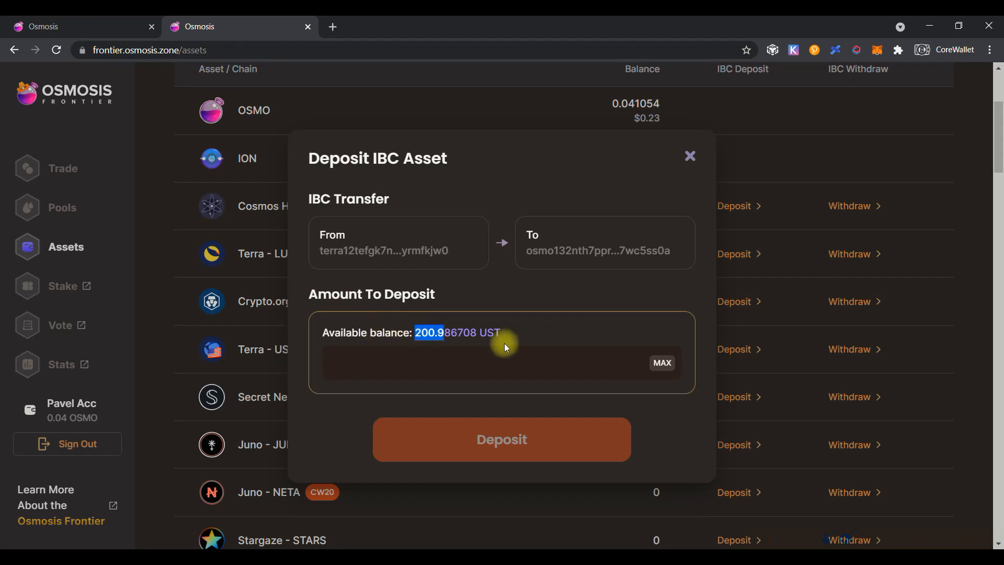
click(663, 363)
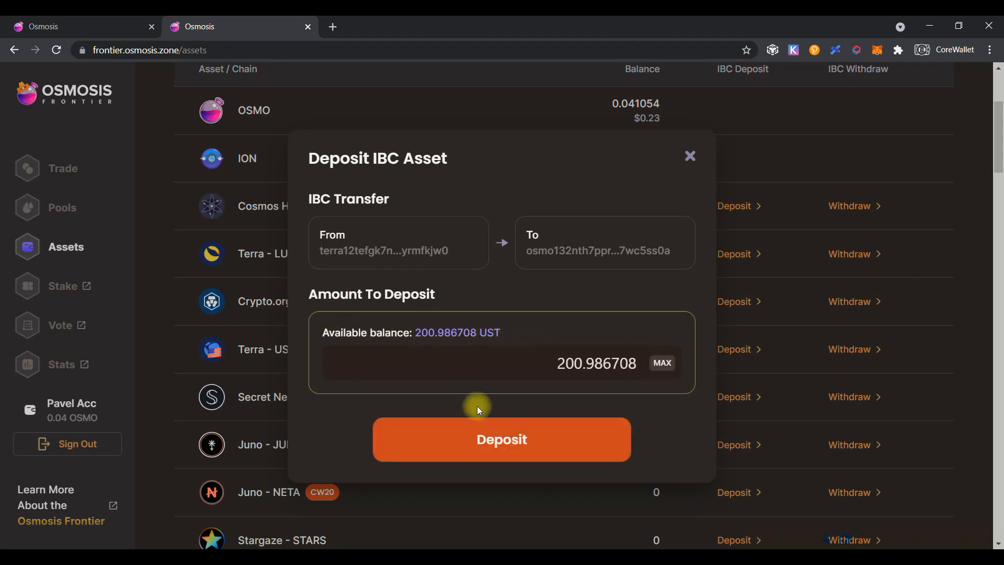
click(501, 439)
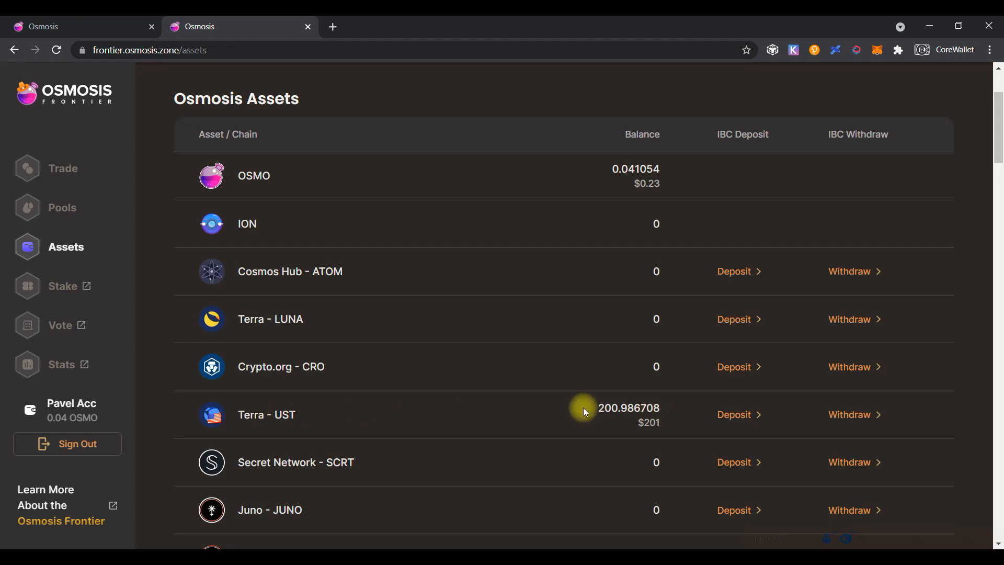
click(62, 207)
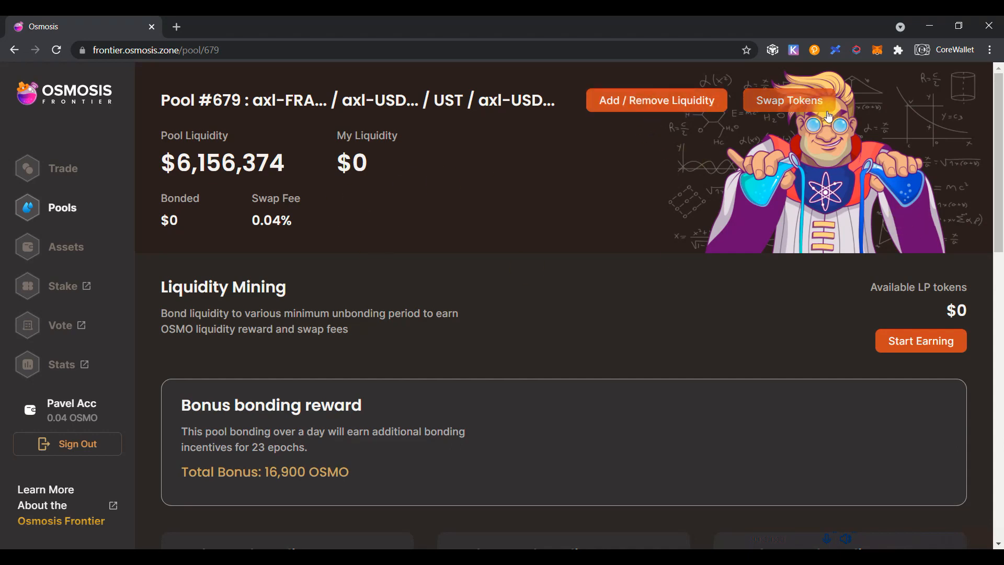
Step: Swap 50 UST for about 50.05 axl-USDT in pool #679, approving in Keplr
click(789, 100)
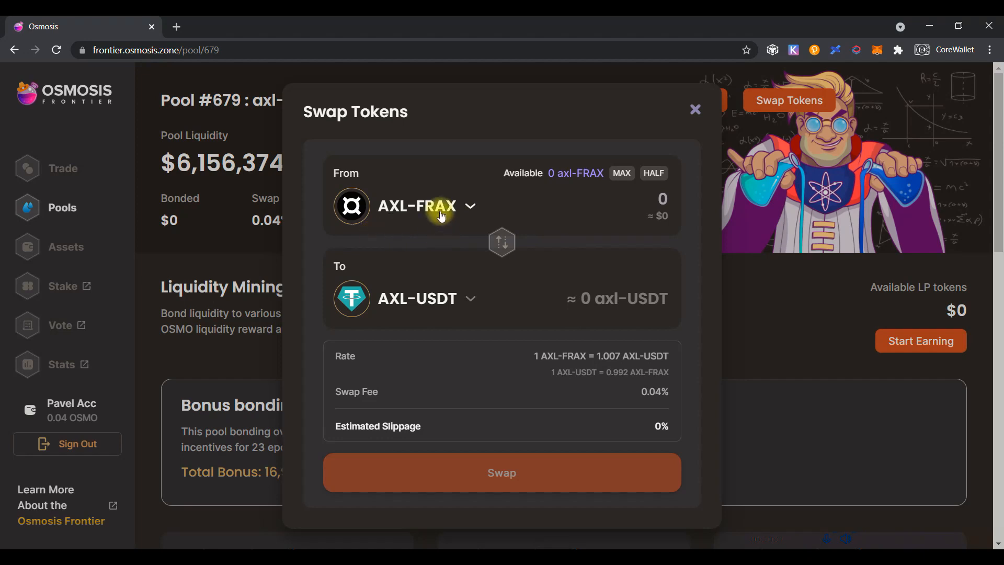
click(417, 207)
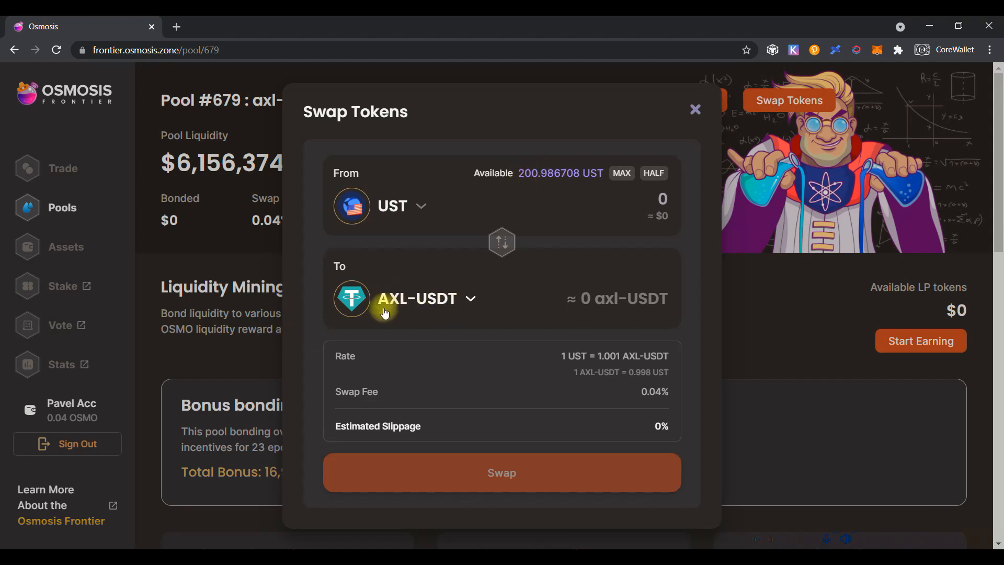
mouse_move(523, 173)
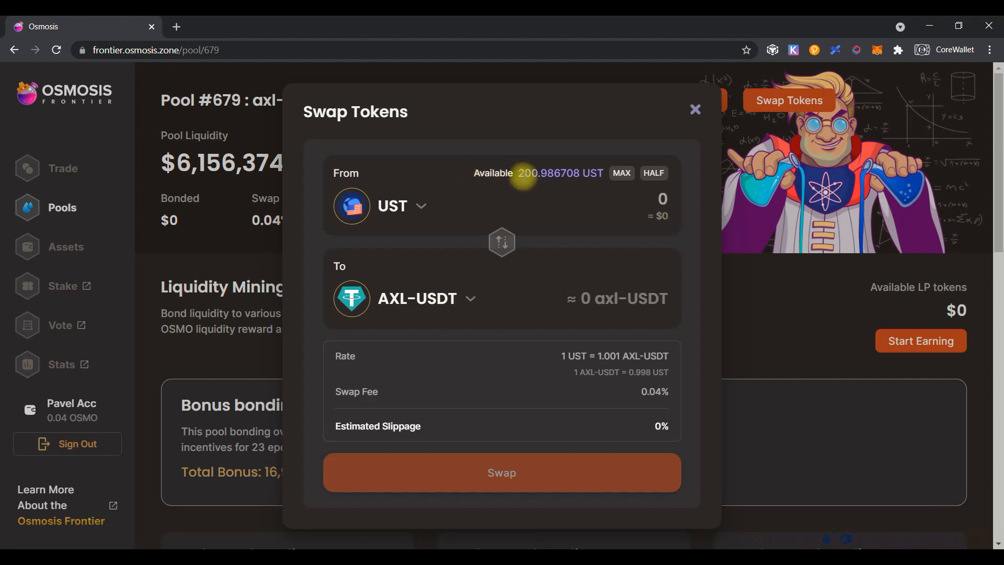
text(50)
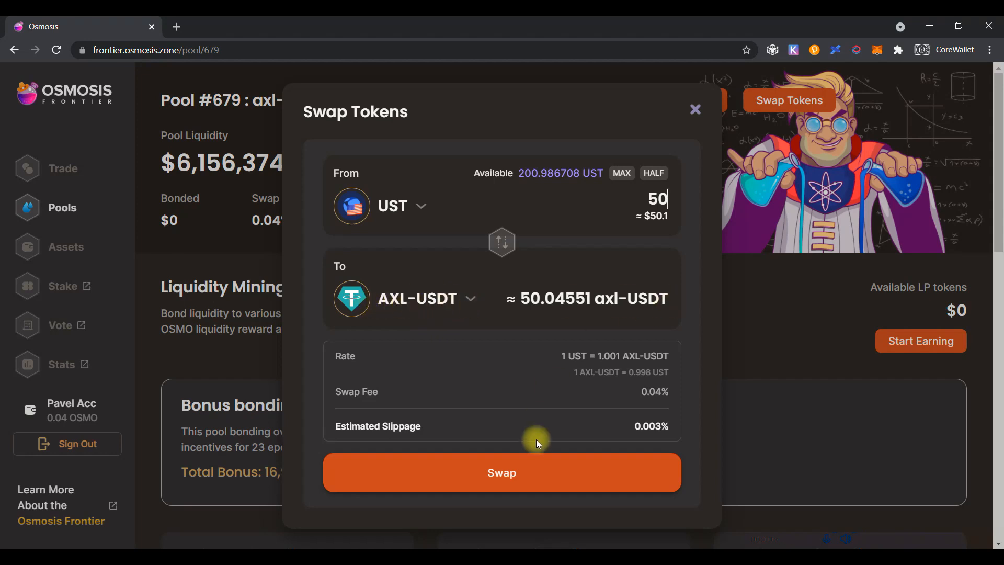
click(501, 473)
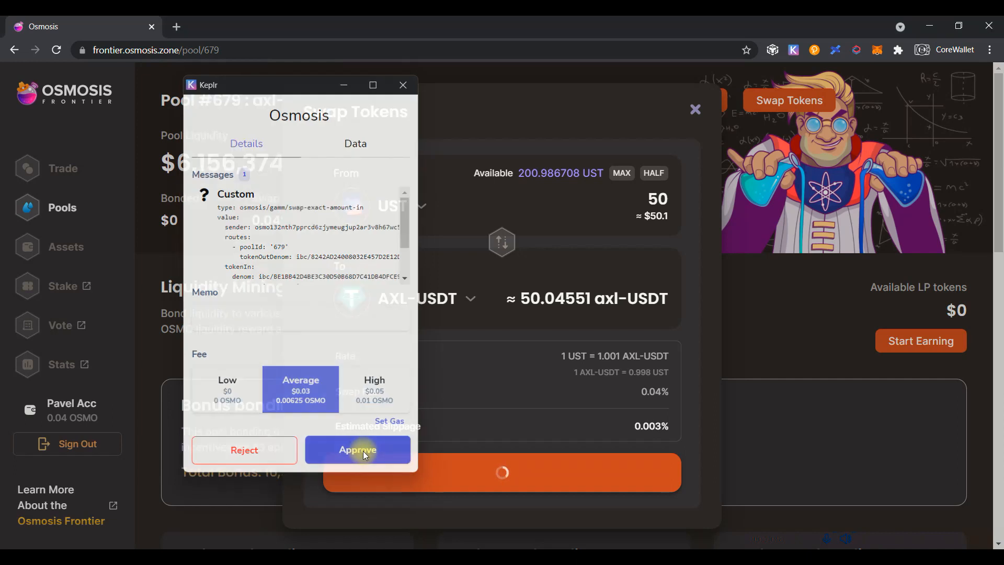
click(356, 449)
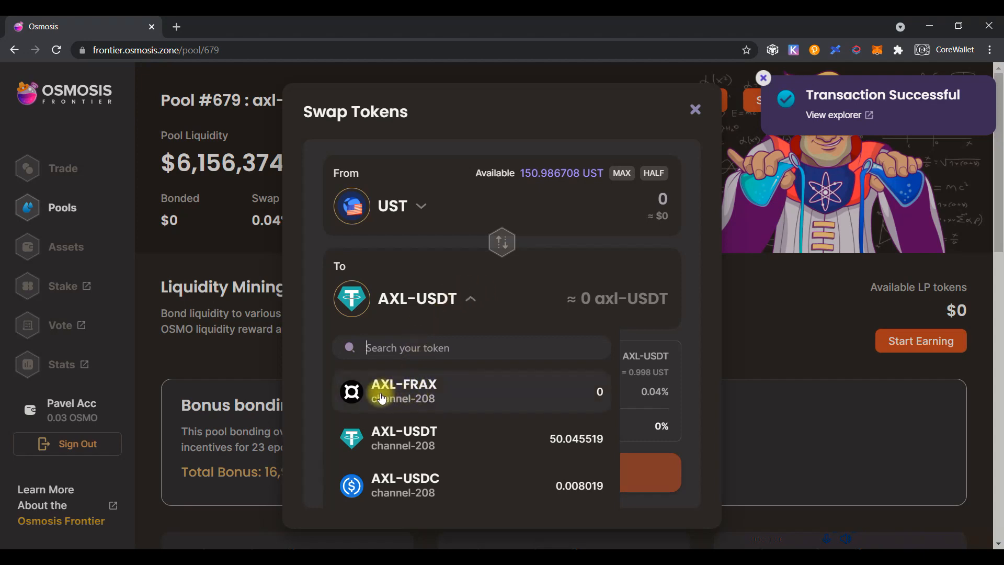
Step: Swap another 50 UST for about 49.69 axl-FRAX, approving in Keplr
click(404, 390)
text(50)
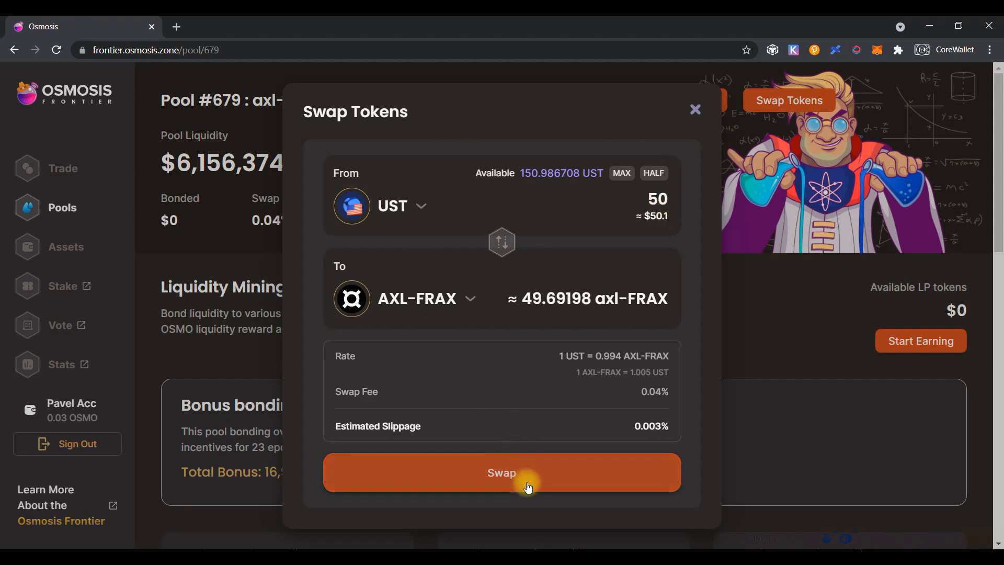
click(502, 473)
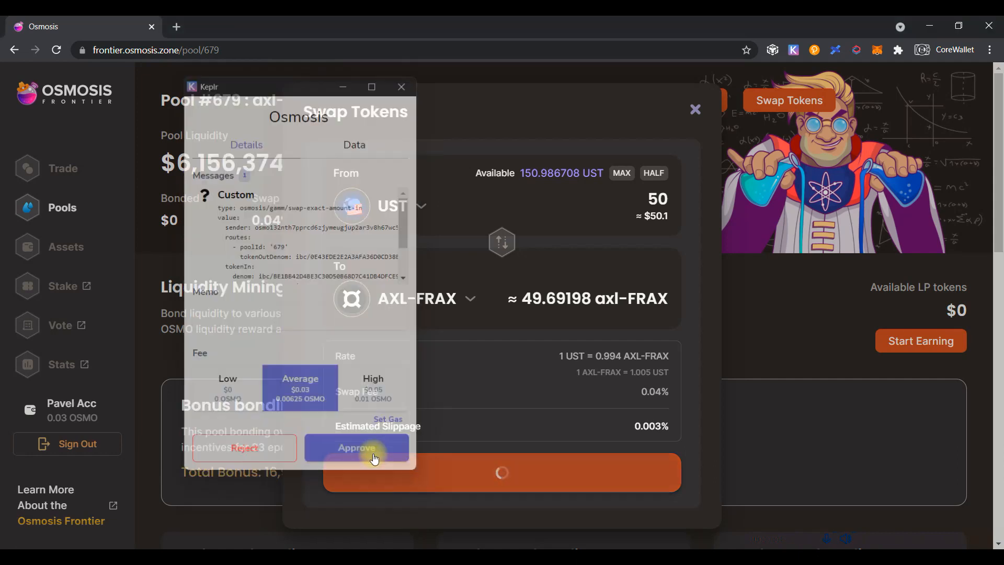
click(355, 448)
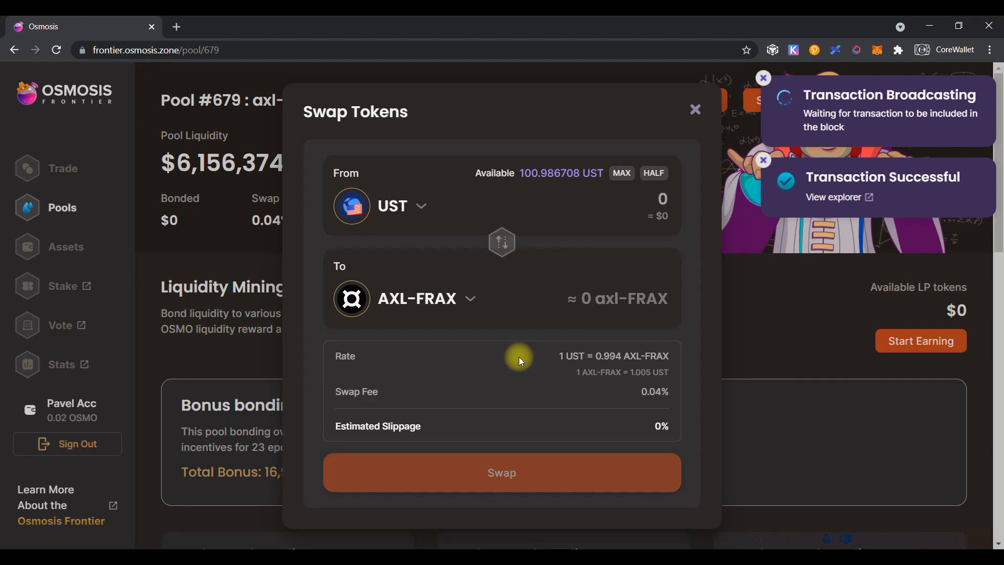
mouse_move(407, 167)
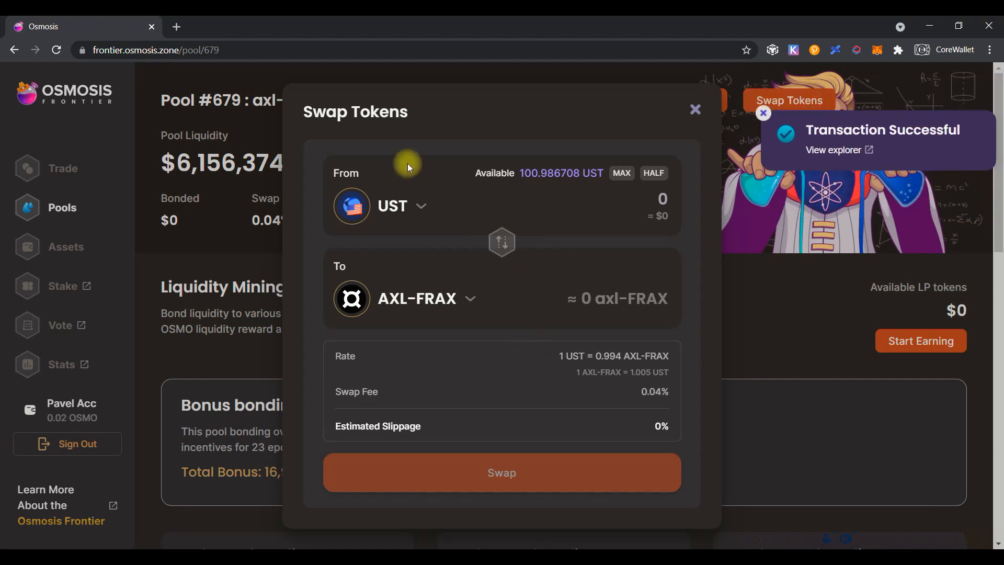
click(416, 298)
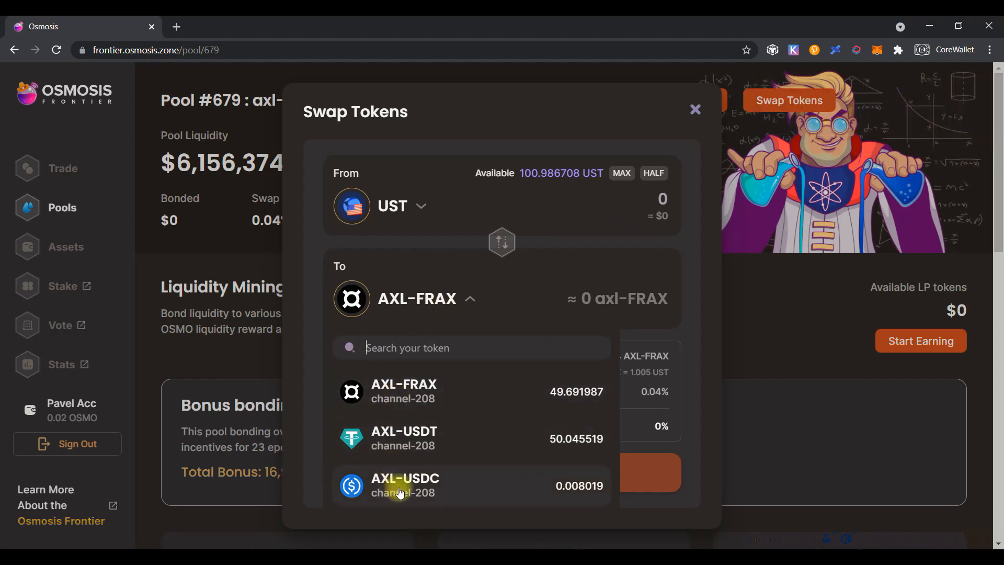
Step: Swap 50 UST for about 49.97 axl-USDC and approve it in Keplr
click(404, 484)
text(50)
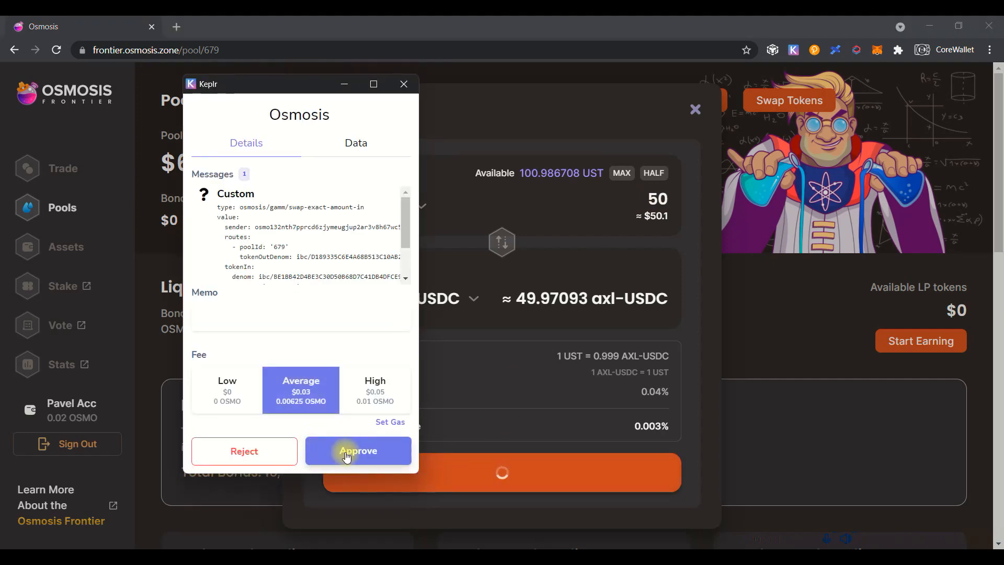
click(358, 451)
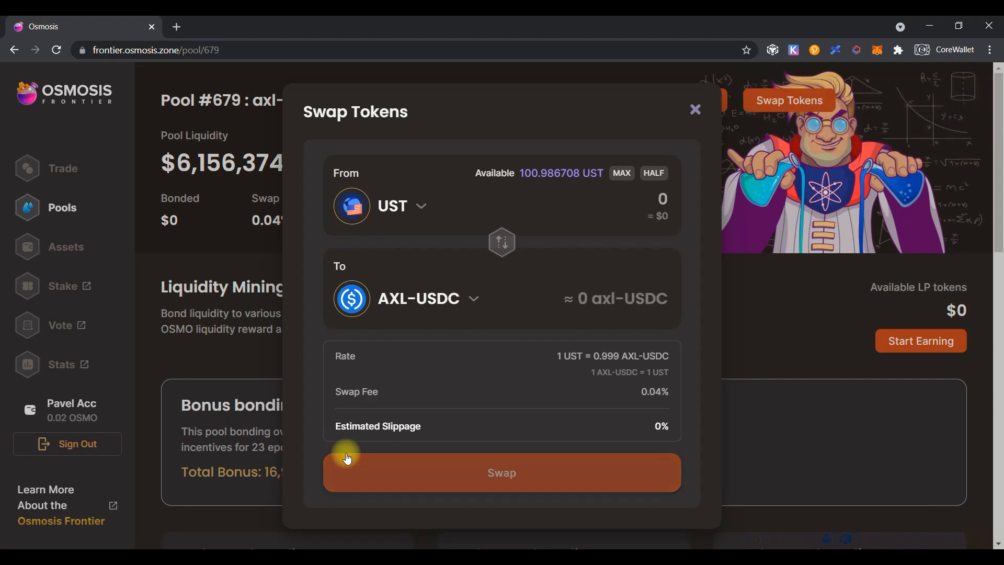
click(501, 473)
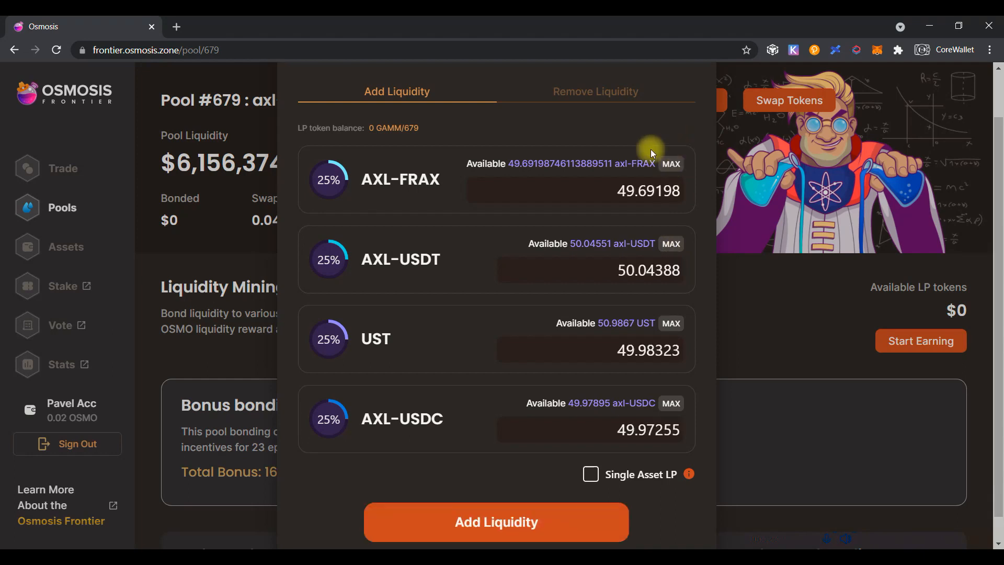
Step: Add the four ~50-token amounts to pool #679, approve in Keplr, and return to Pools
click(494, 521)
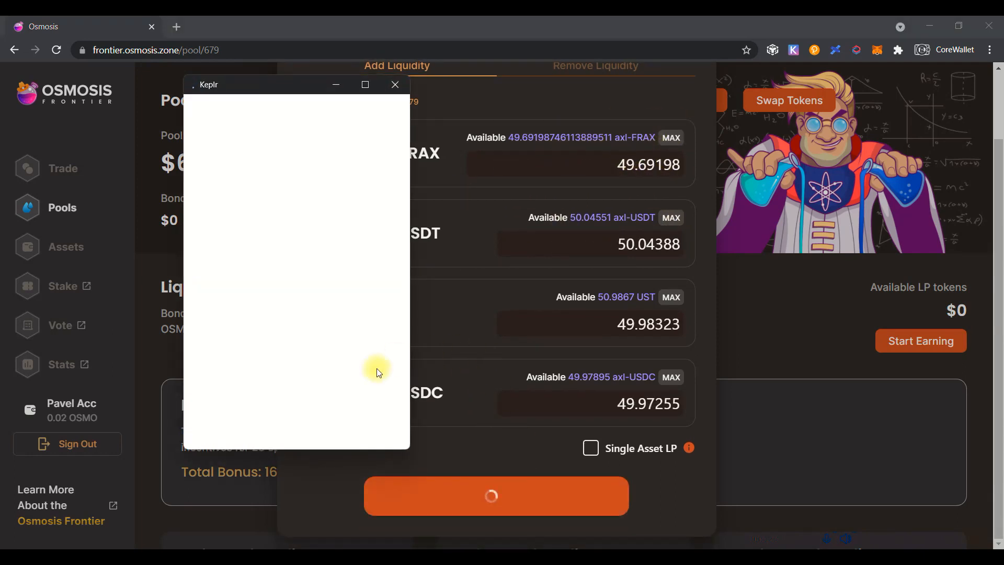
click(394, 84)
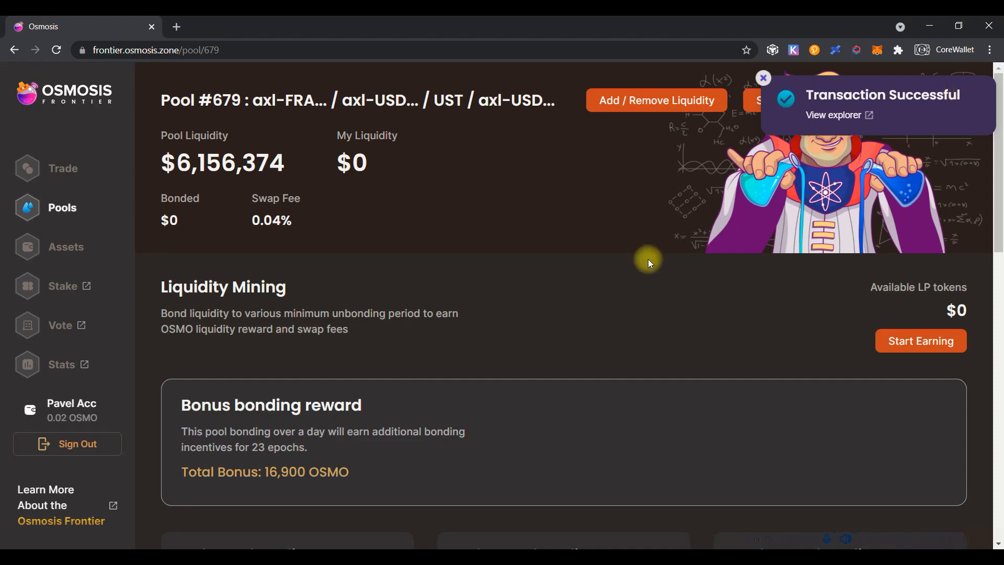
click(61, 207)
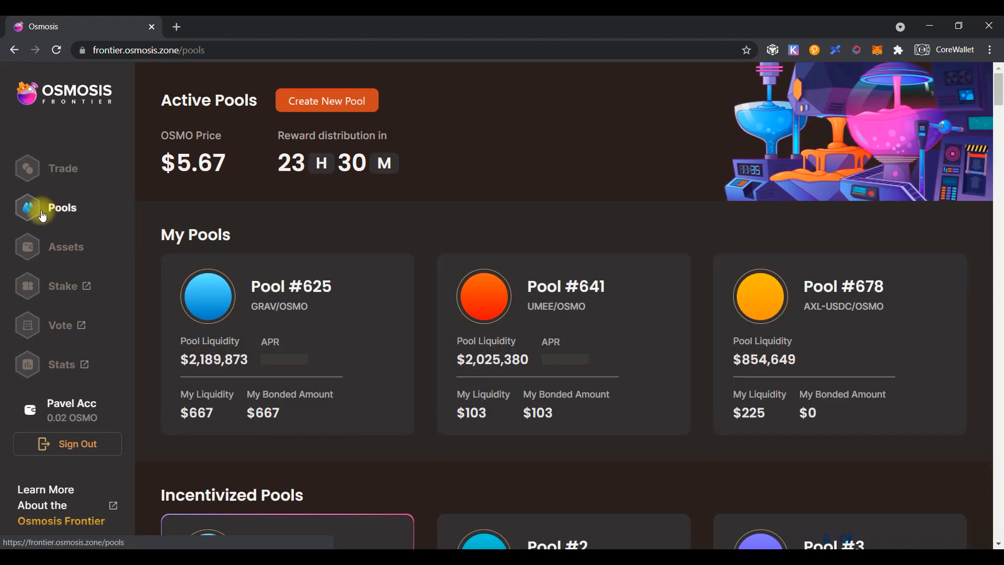
Step: Scroll to My Pools to see Pool #679 with $200 of my liquidity
scroll(down, 3)
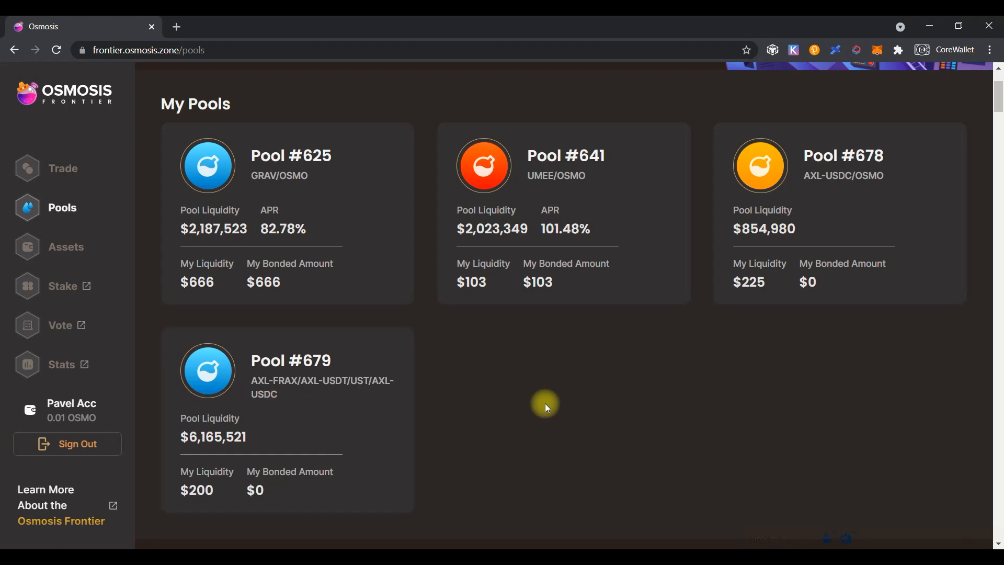
mouse_move(519, 401)
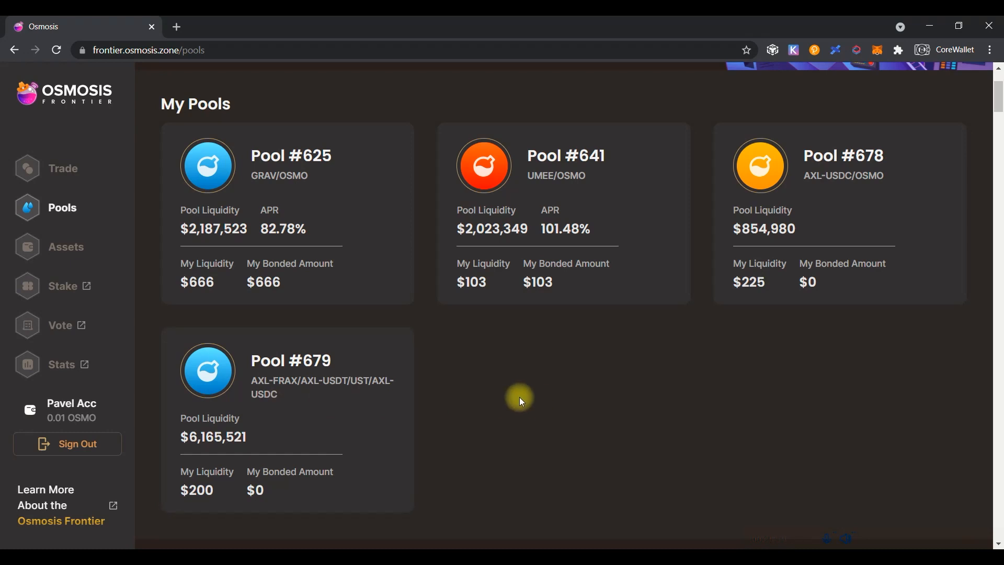